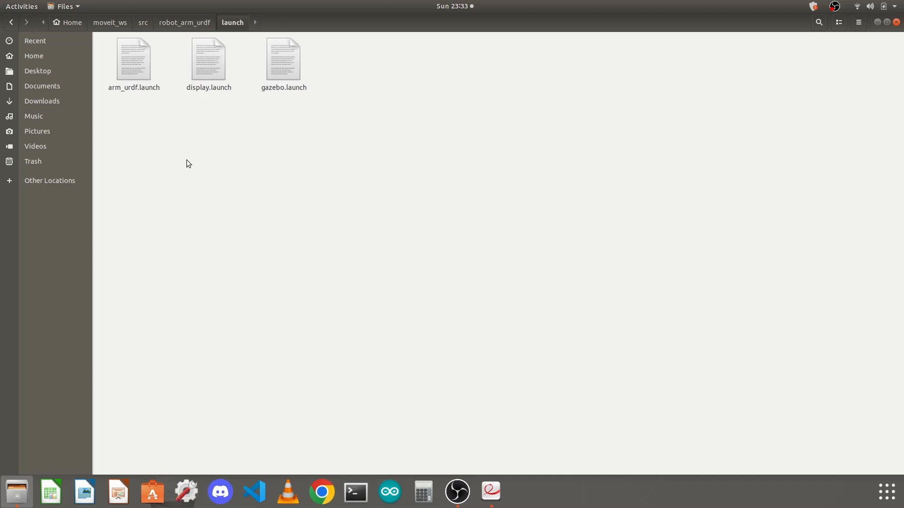
mouse_move(190, 166)
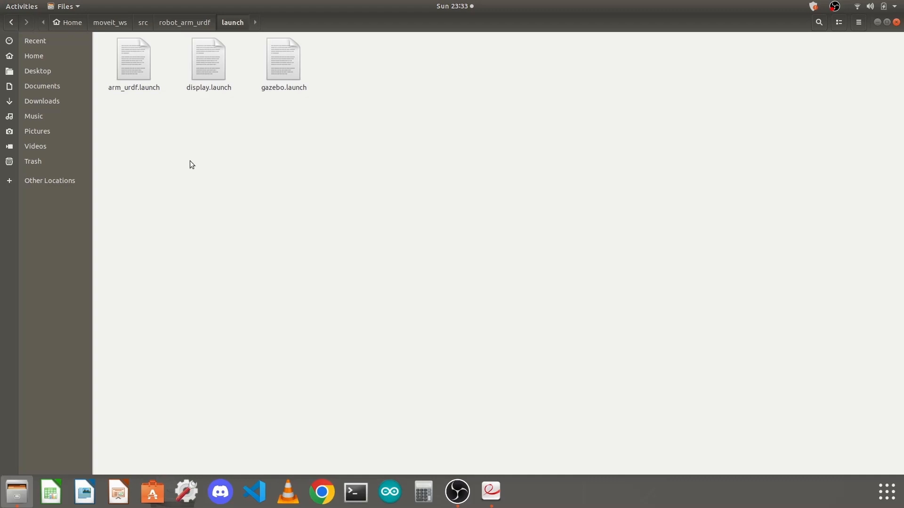
- Bring up the ROS tutorial PDF at its Gazebo launch section beside the launch folder
left_click(491, 491)
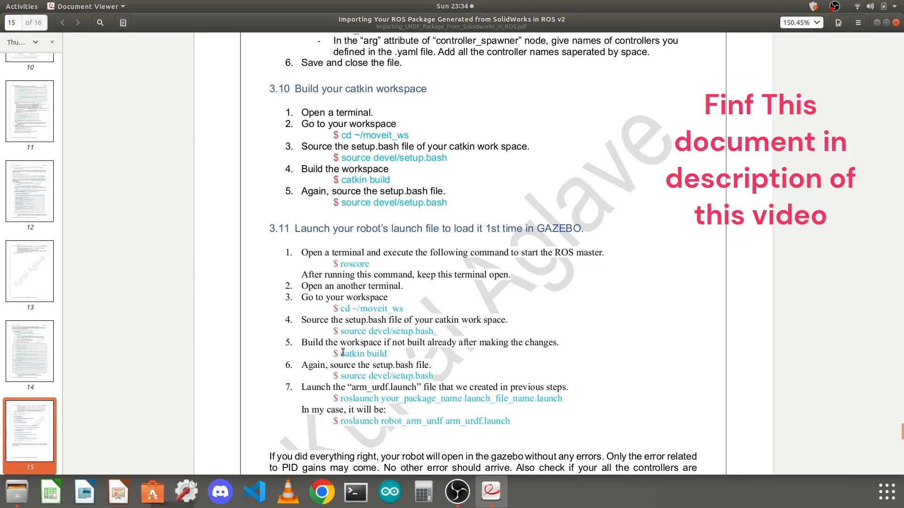
mouse_move(355, 491)
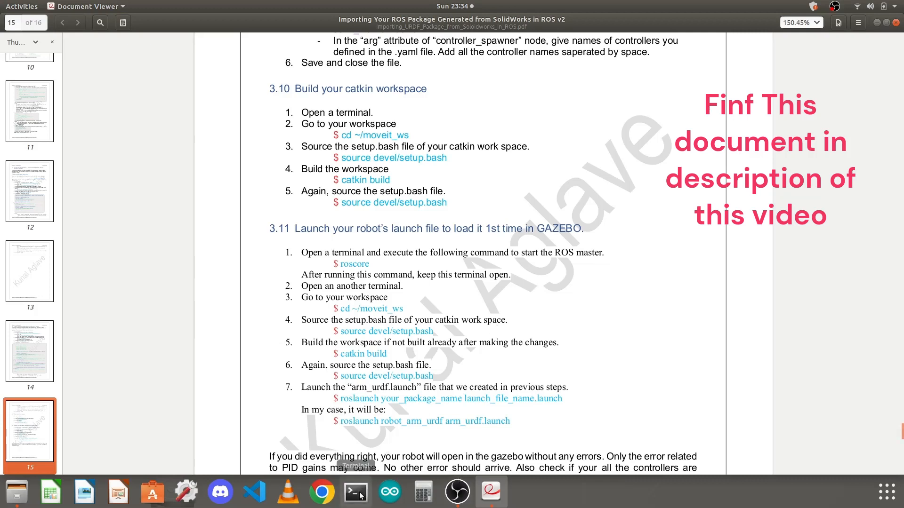
- Start a terminal, cd into ~/moveit_ws/ and place it to the right of the instructions
left_click(355, 491)
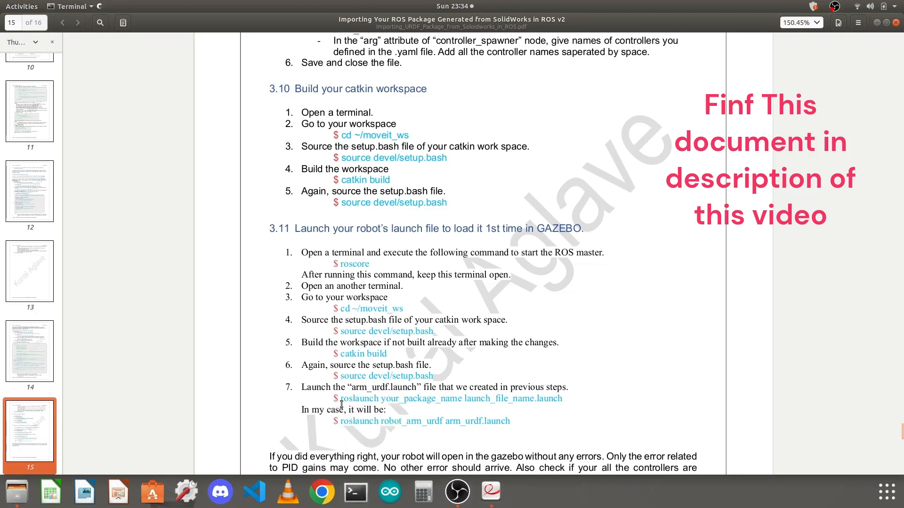
left_click(355, 491)
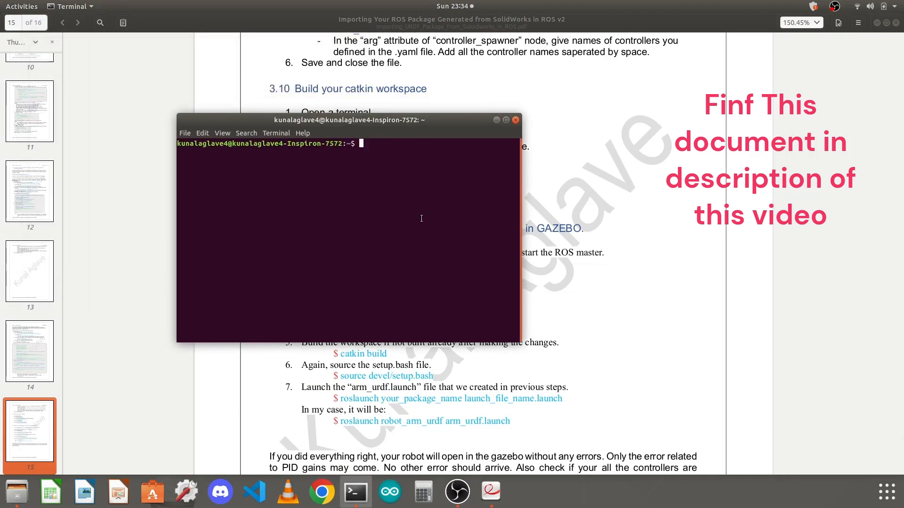
type("cd ~/")
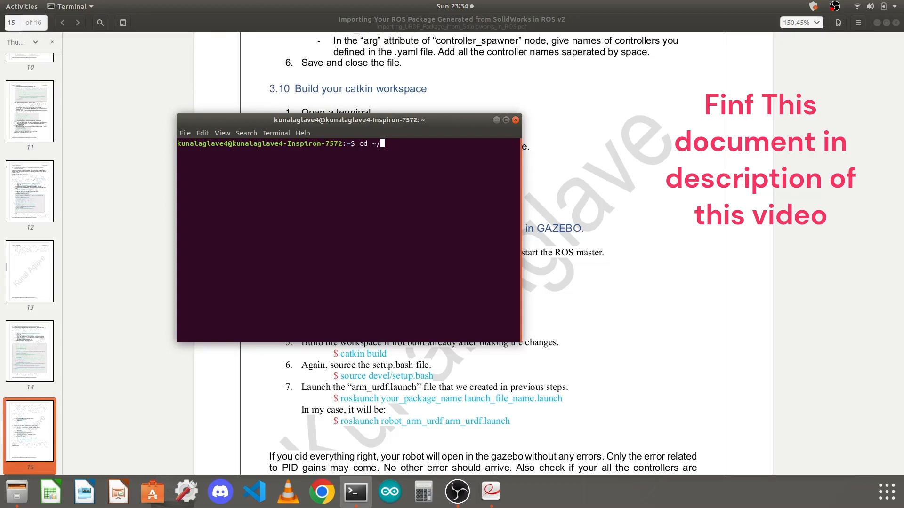
type("mo")
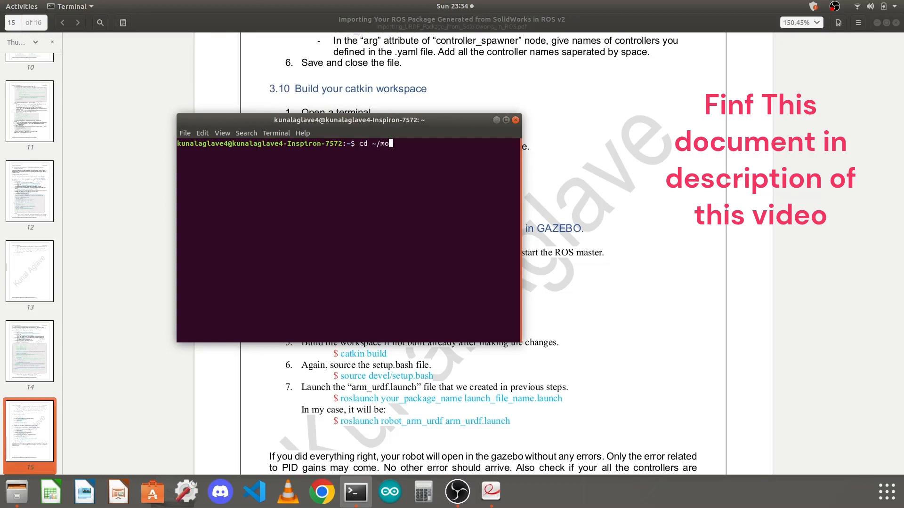
type("veit_ws/")
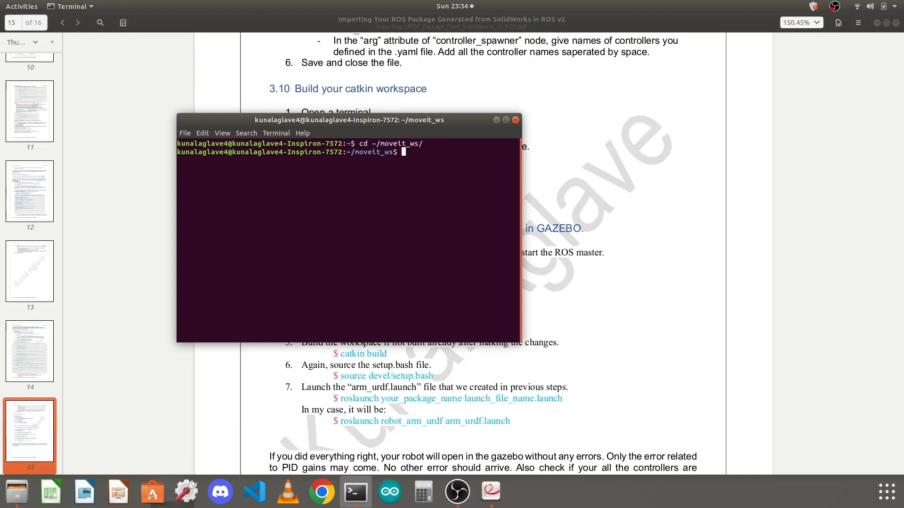
left_click_drag(345, 119, 668, 103)
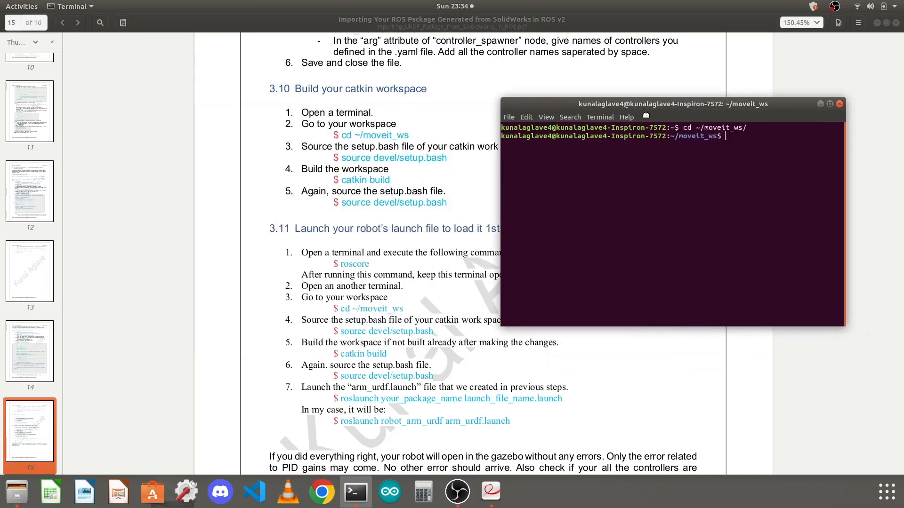
left_click_drag(670, 104, 663, 109)
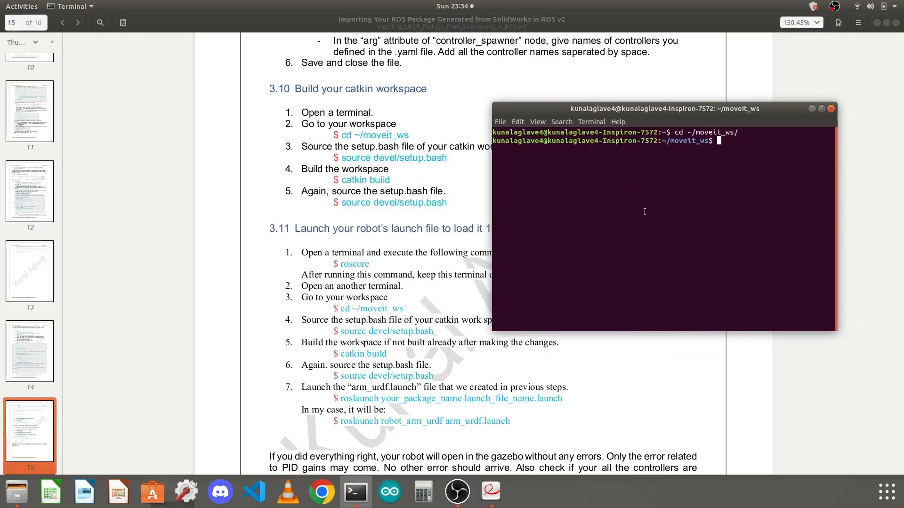
- Source devel/setup.bash in the workspace and begin the catkin build command
type("source")
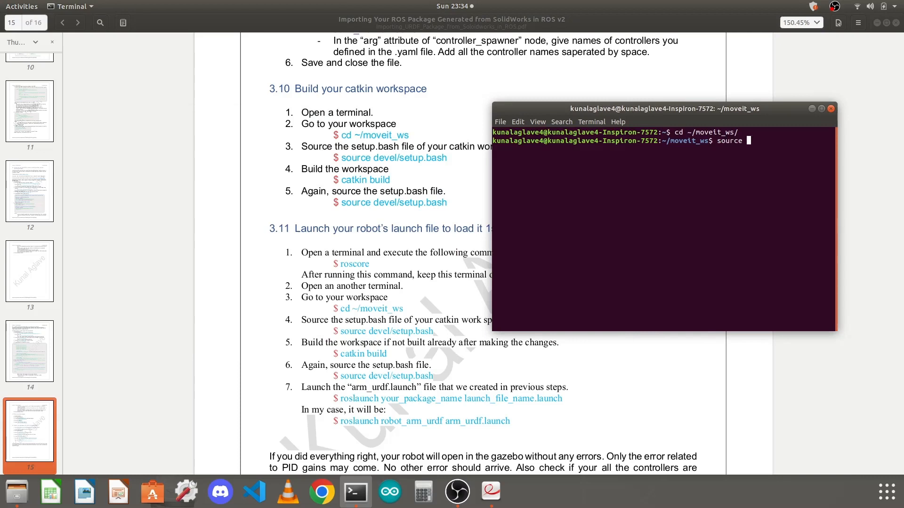
type("devel/")
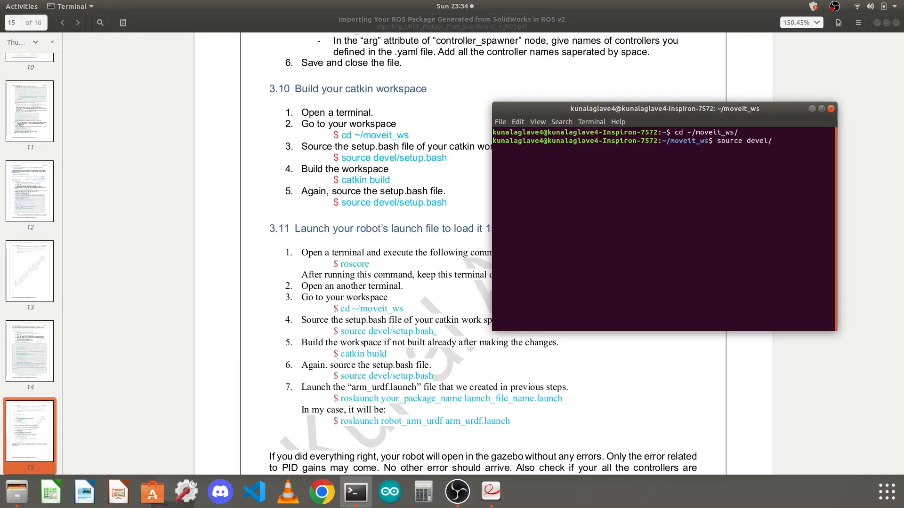
type("setup.bash")
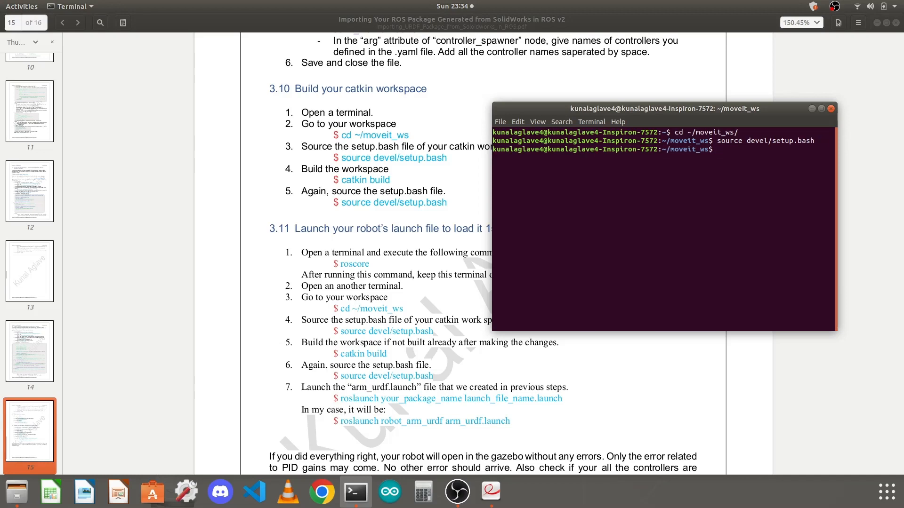
type("catkin build")
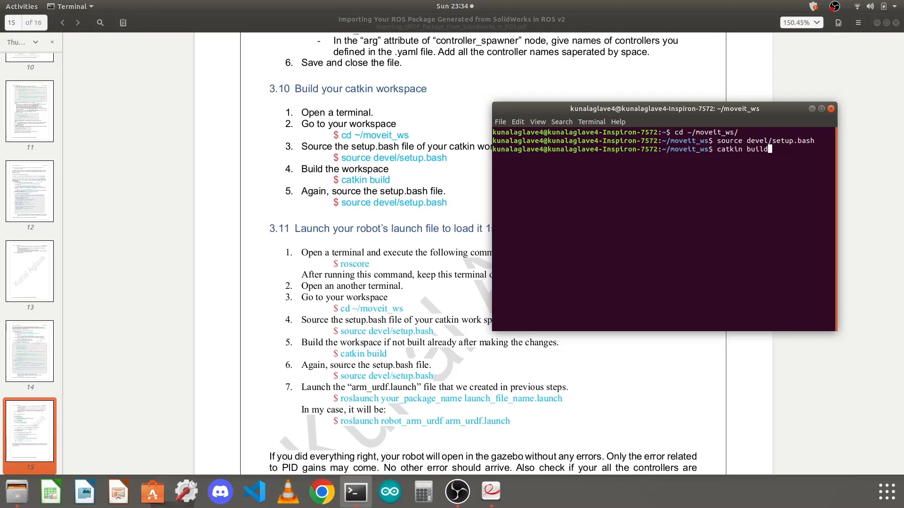
- Run catkin build until robot_arm_urdf succeeds, then source devel/setup.bash again
key("Return")
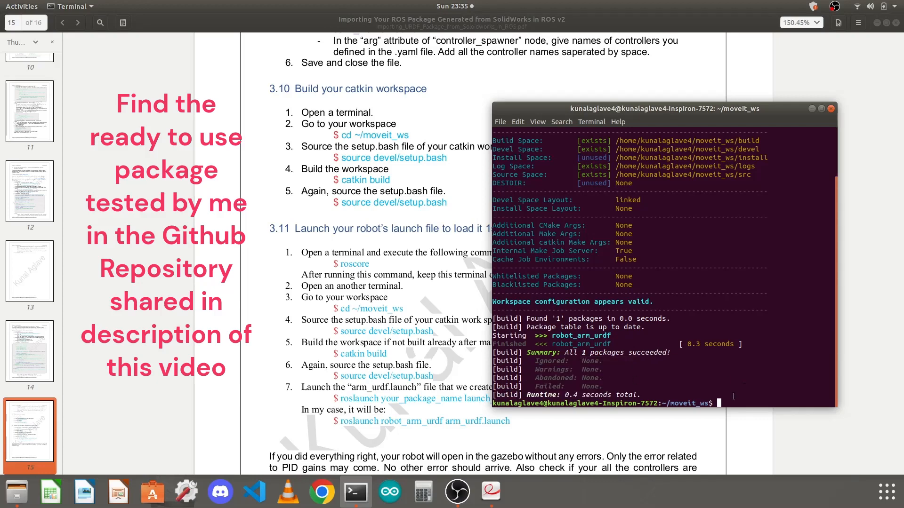
type("source")
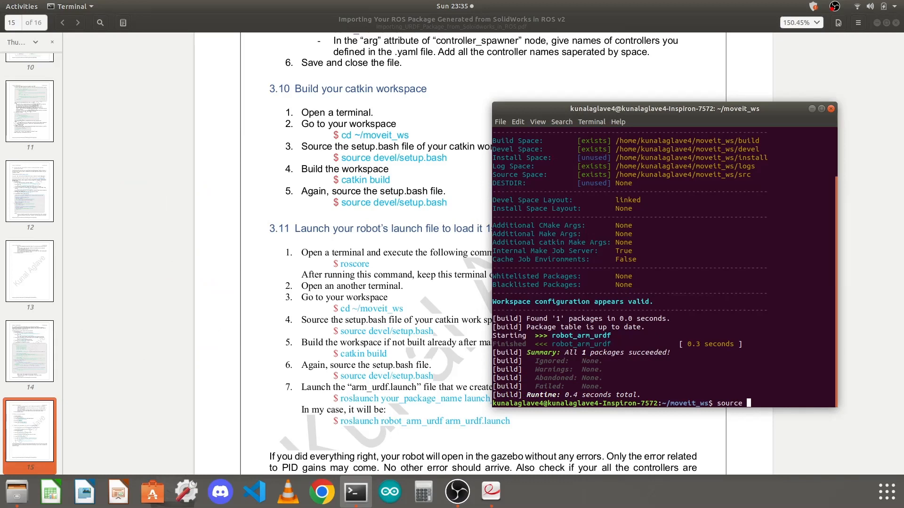
type("devel/")
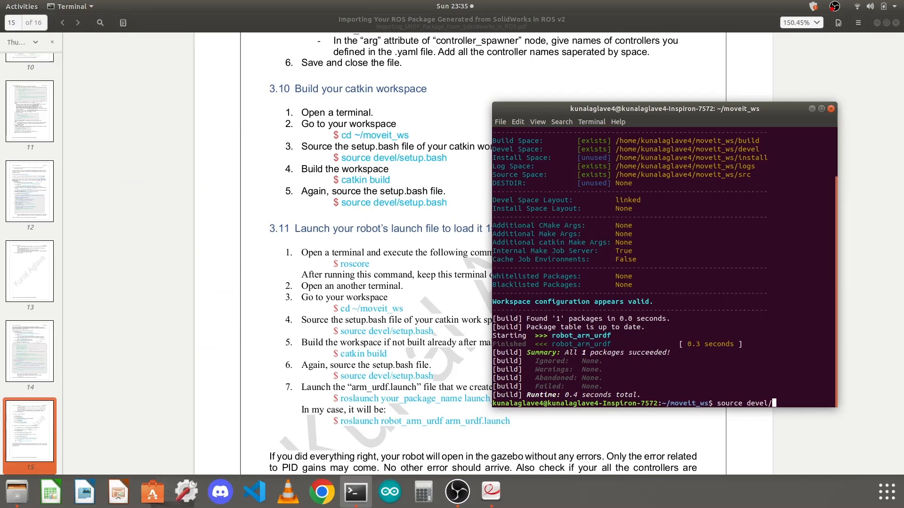
type("setup.b")
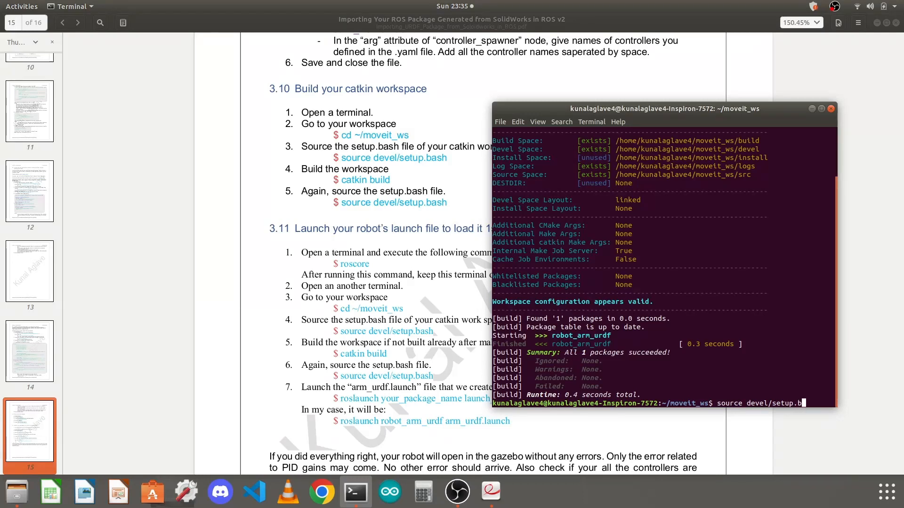
type("ash")
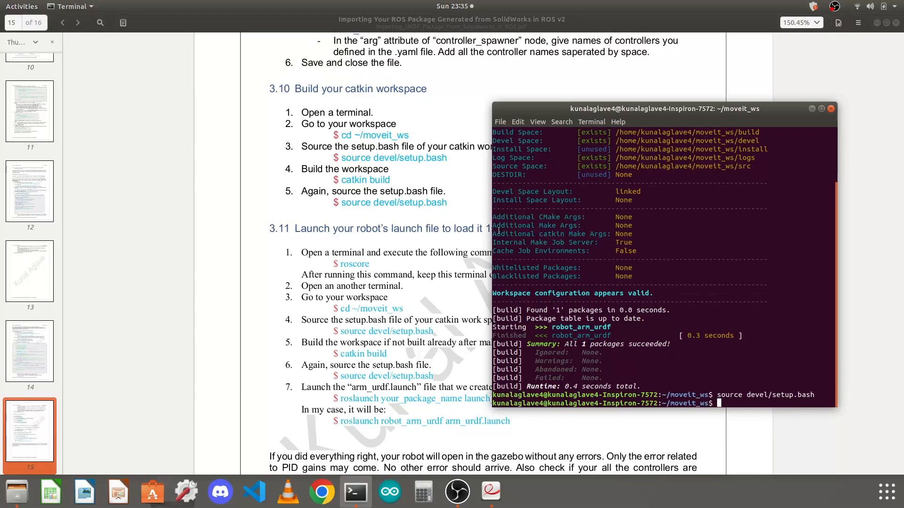
mouse_move(491, 199)
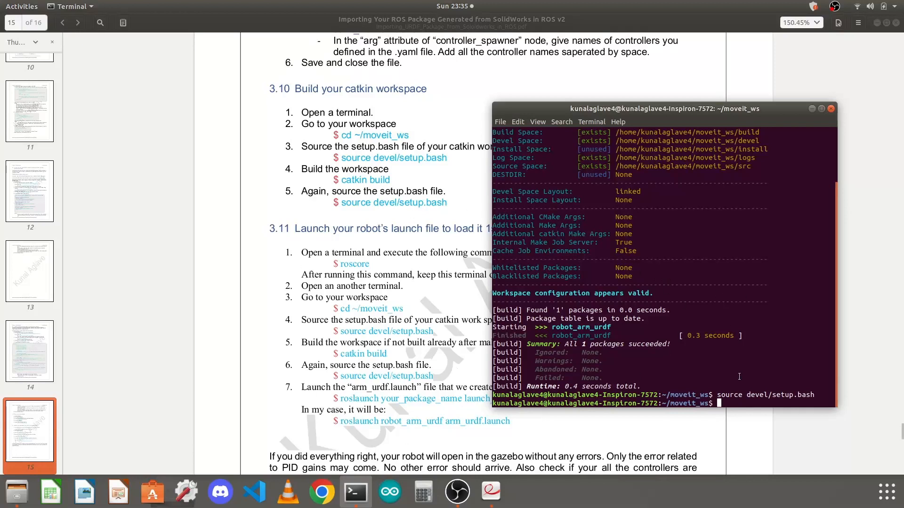
mouse_move(358, 264)
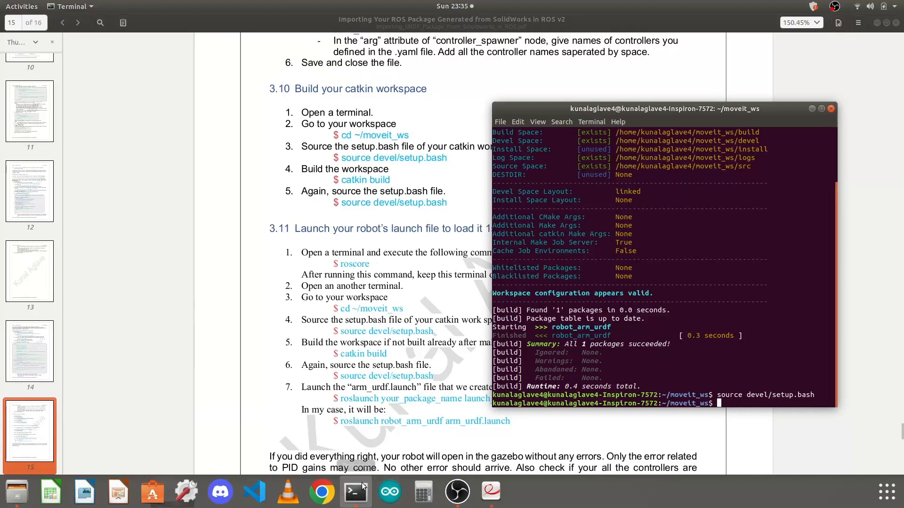
- In a second terminal, source /opt/ros/melodic/setup.bash
right_click(355, 491)
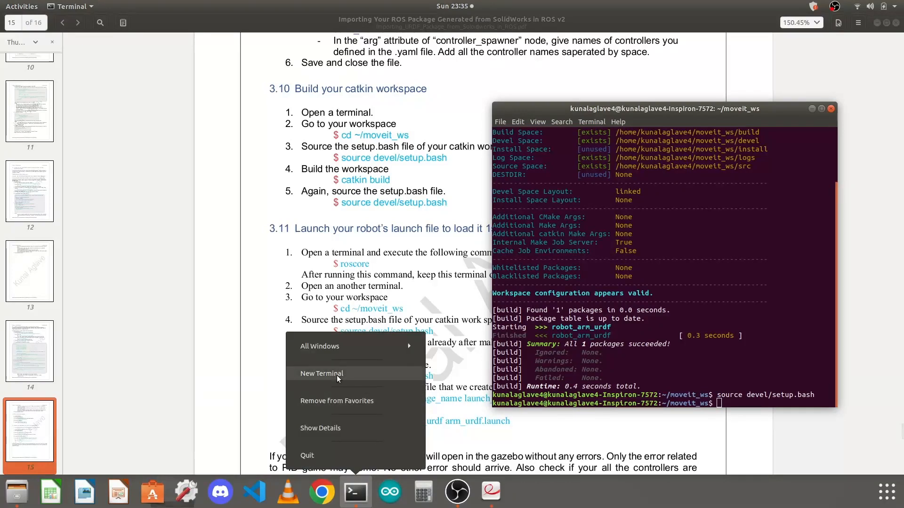
left_click(321, 374)
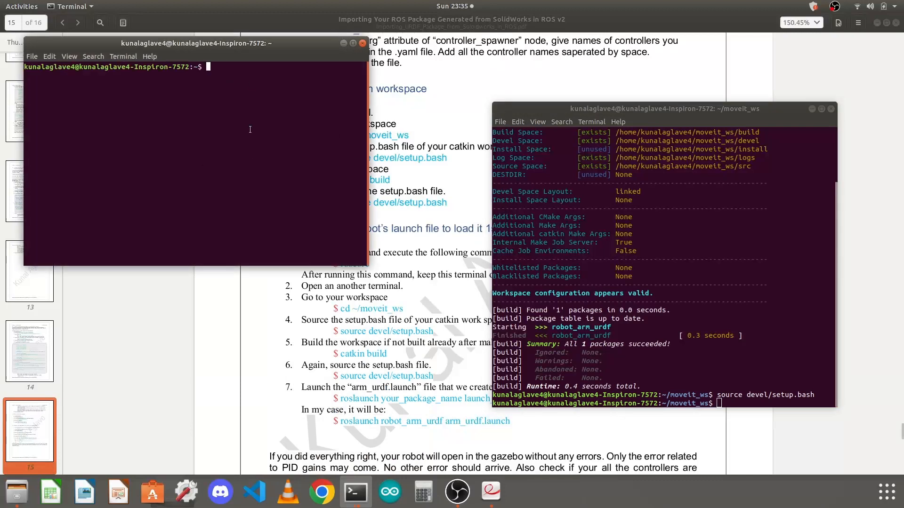
type("rce /o")
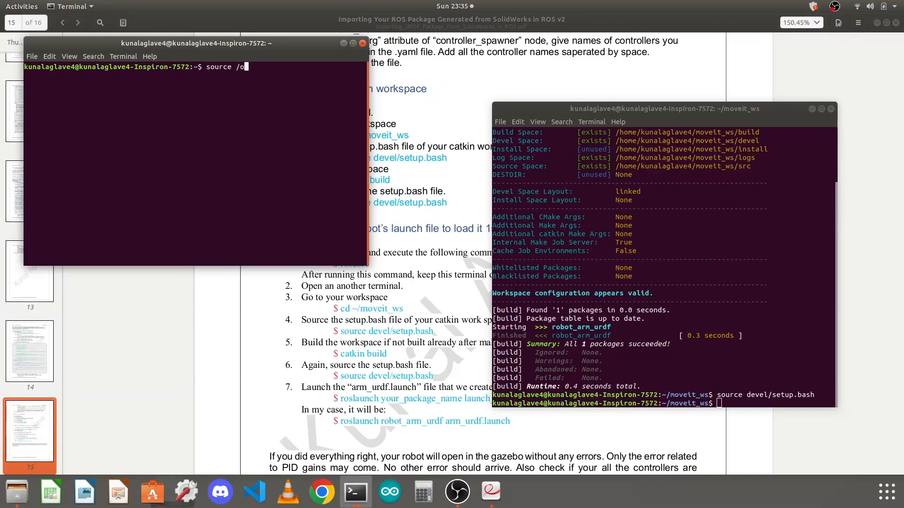
type("pt")
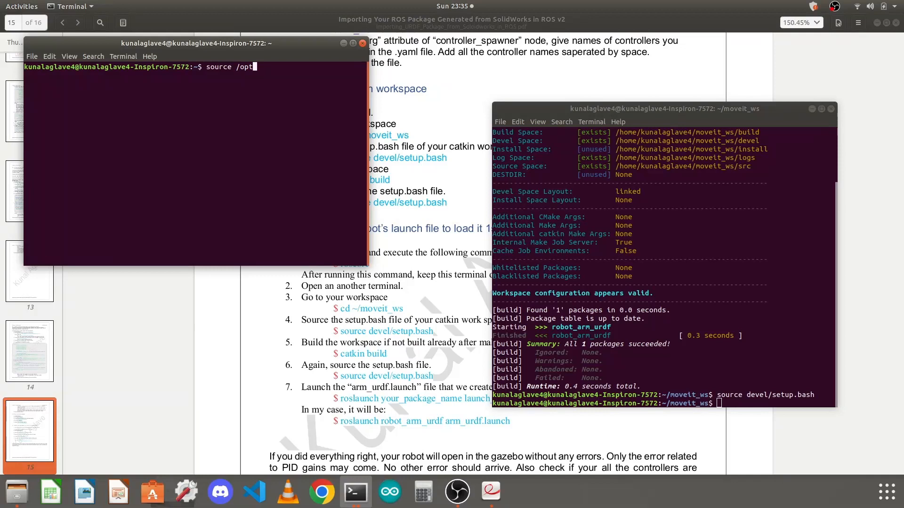
type("m")
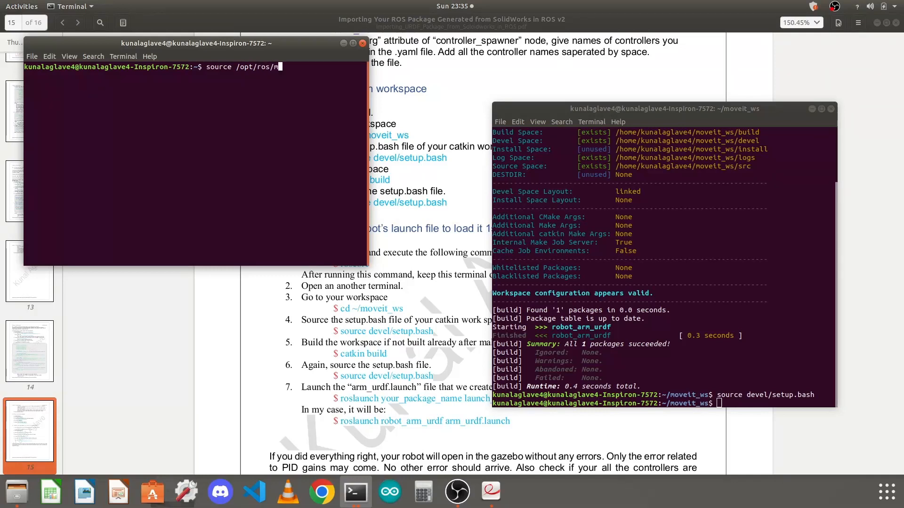
type("elodic/")
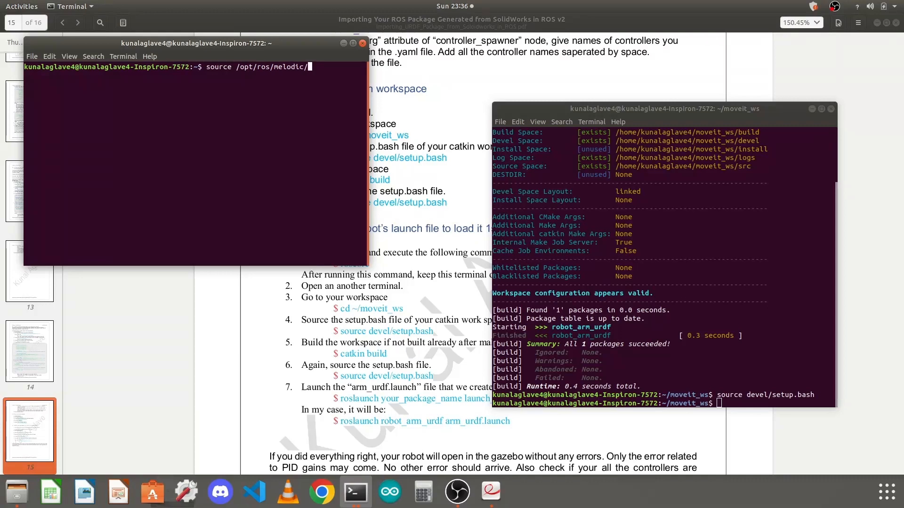
type("setup.bash")
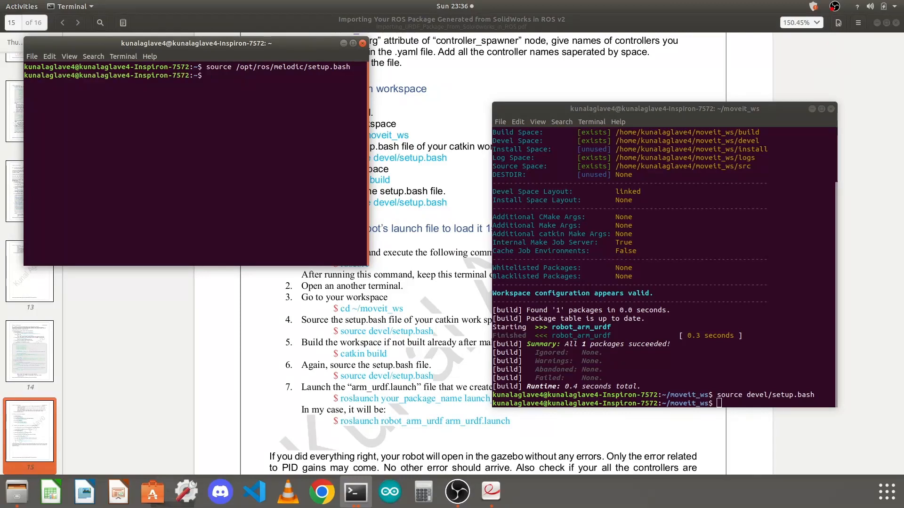
- Start roscore as the ROS master in that terminal
type("roscore")
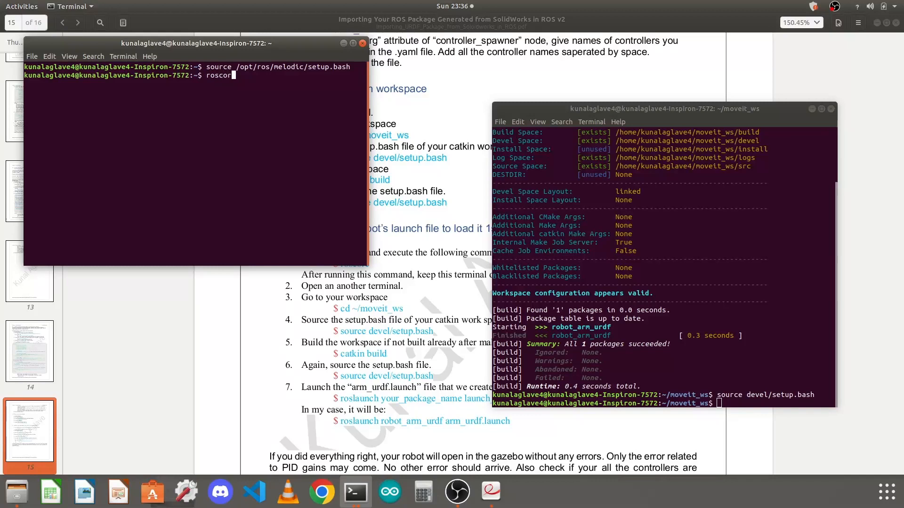
key("Return")
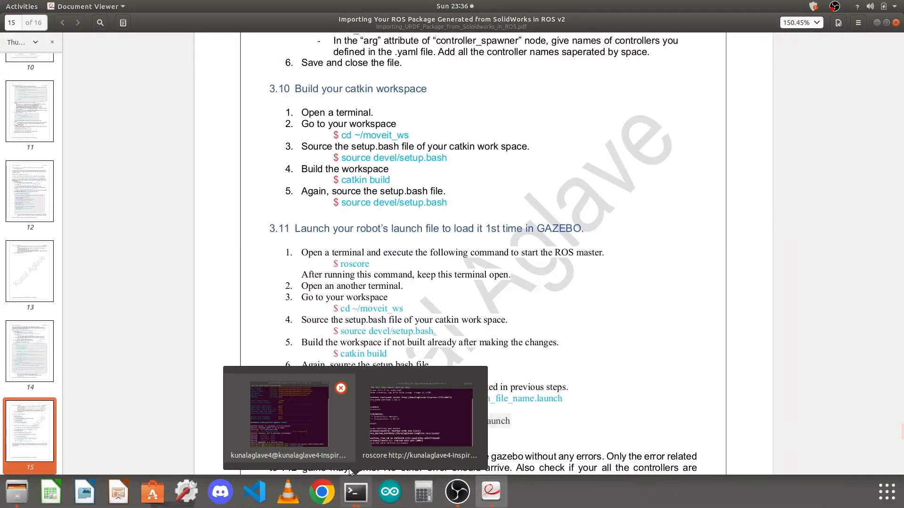
- From the workspace terminal, run roslaunch robot_arm_urdf arm_urdf.launch to start Gazebo and the controllers
left_click(288, 415)
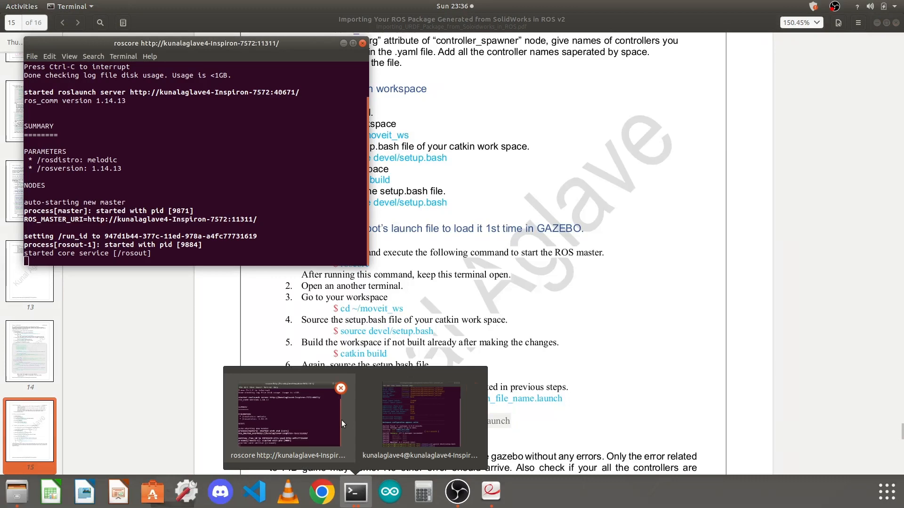
left_click(420, 415)
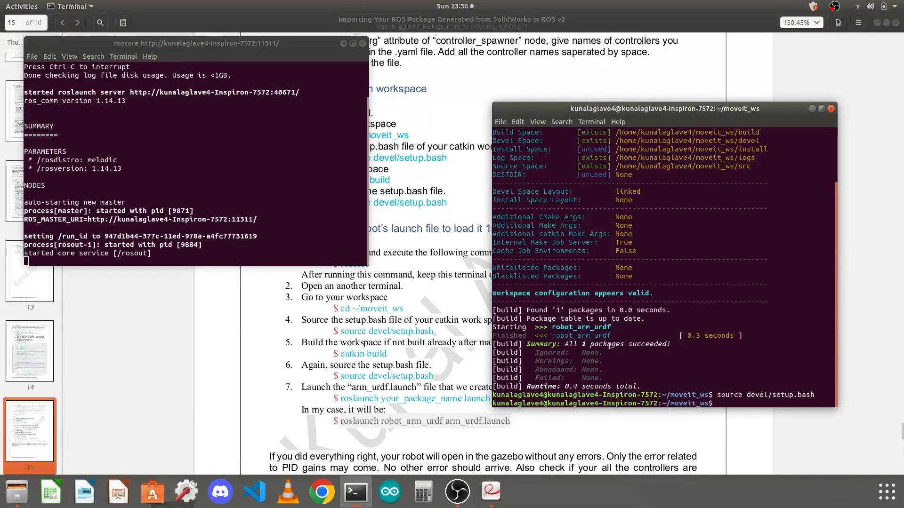
mouse_move(488, 235)
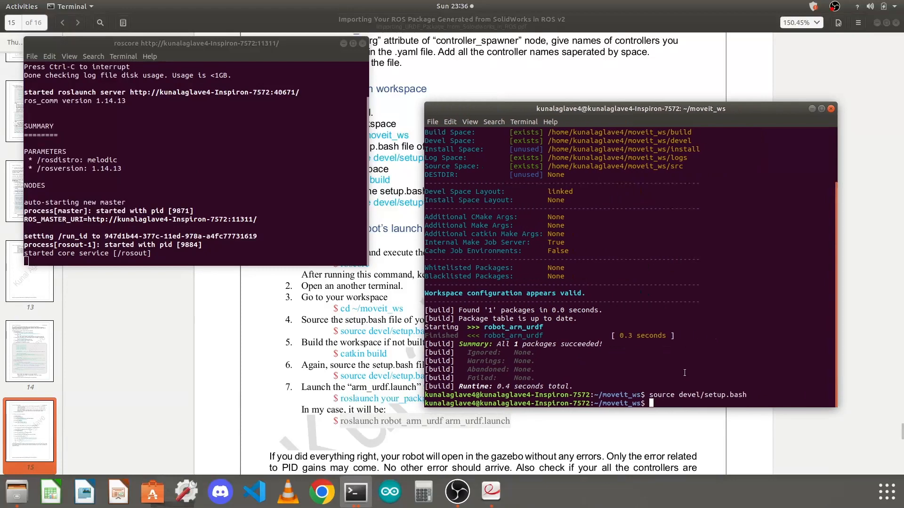
mouse_move(581, 378)
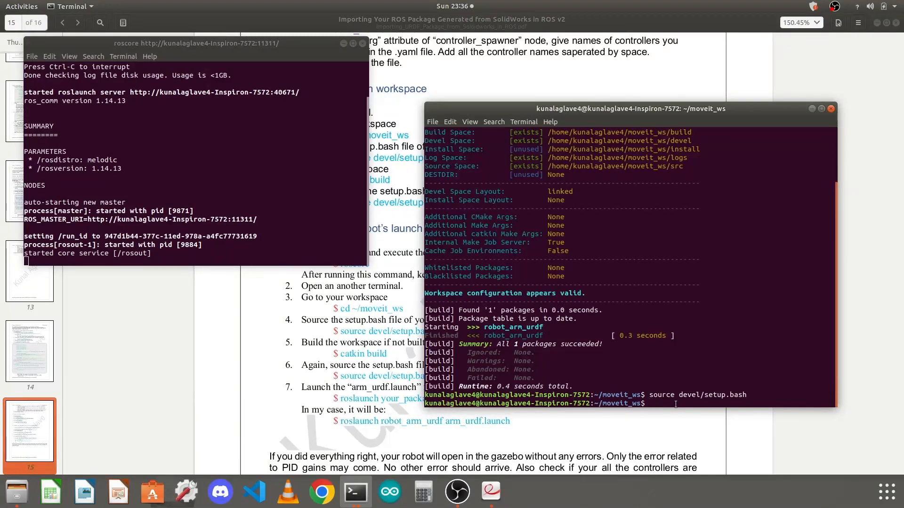
type("roslaunch robot_arm_urdf arm_urdf.launch")
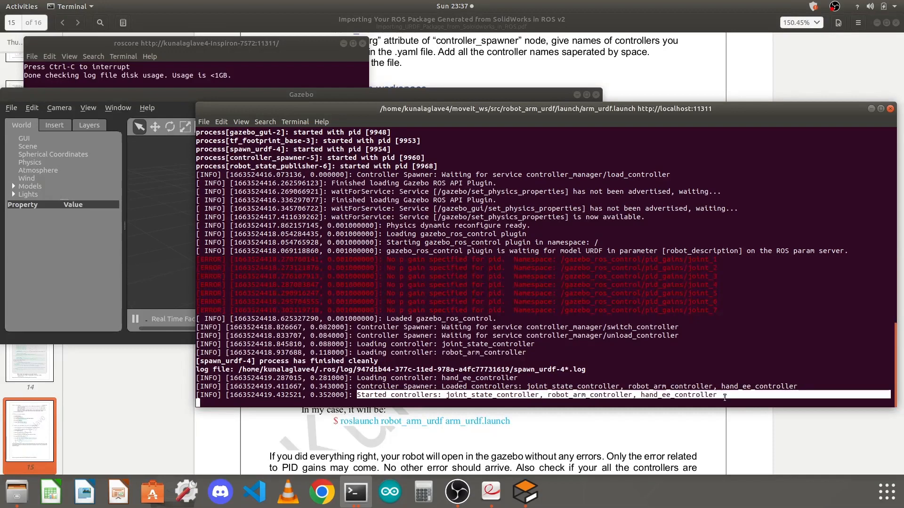
- Look over the spawned arm in Gazebo and navigate into the robot_arm_urdf package folders
double_click(492, 395)
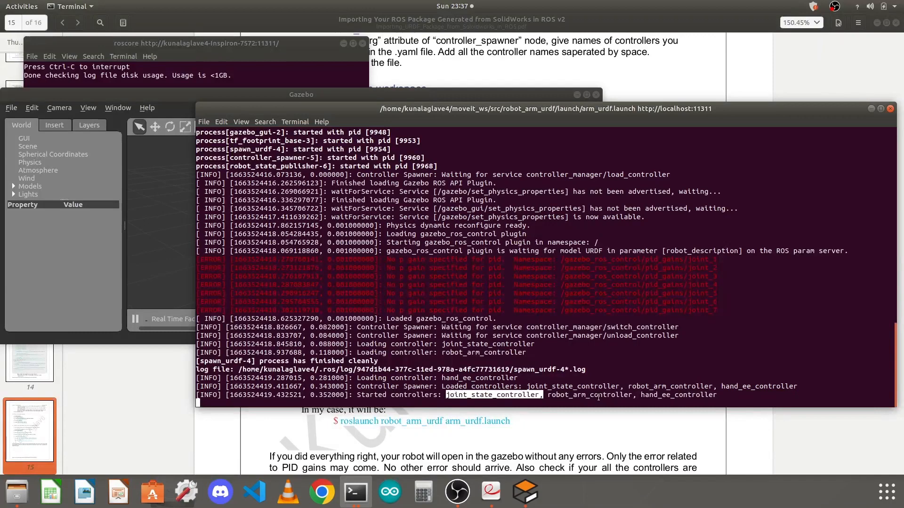
double_click(679, 395)
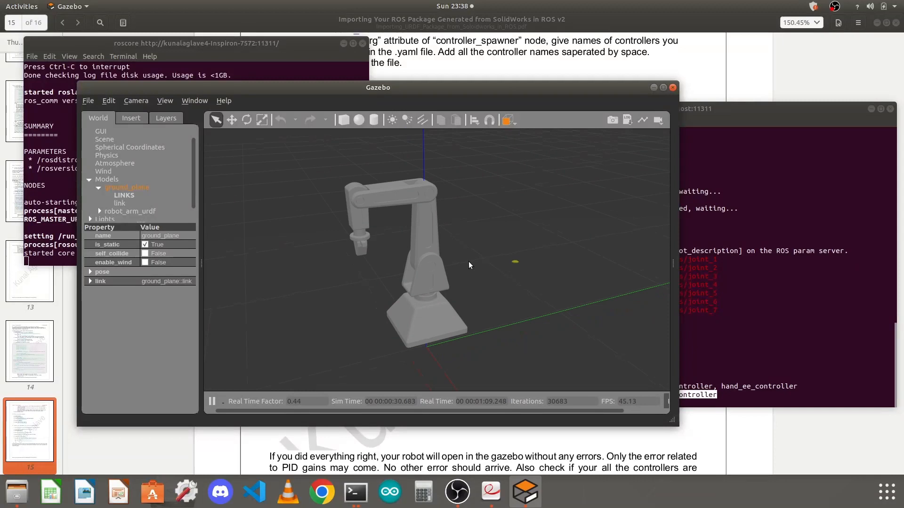
mouse_move(379, 354)
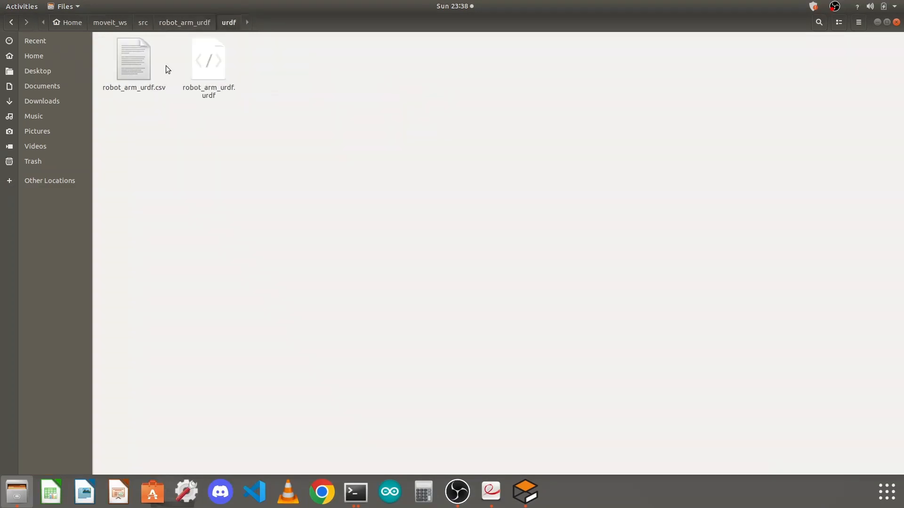
- Open robot_arm_urdf.urdf from the urdf folder in Text Editor
left_click(208, 59)
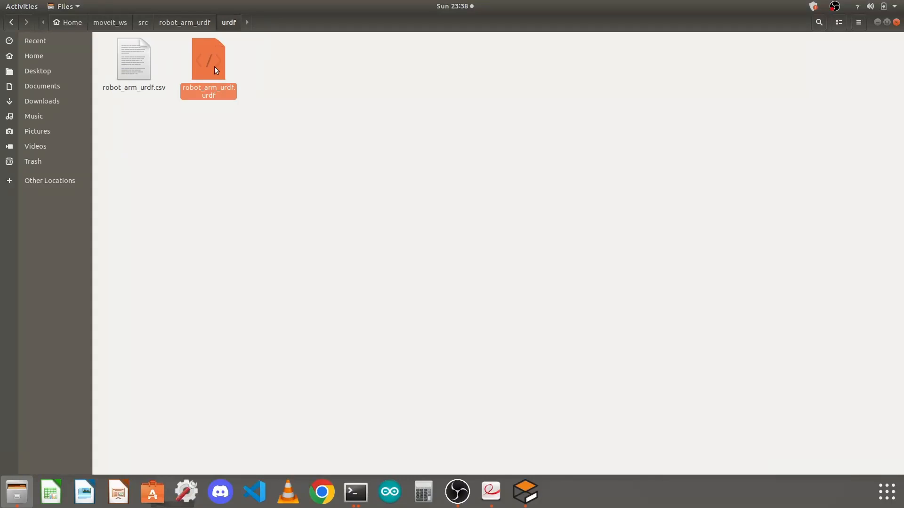
double_click(208, 58)
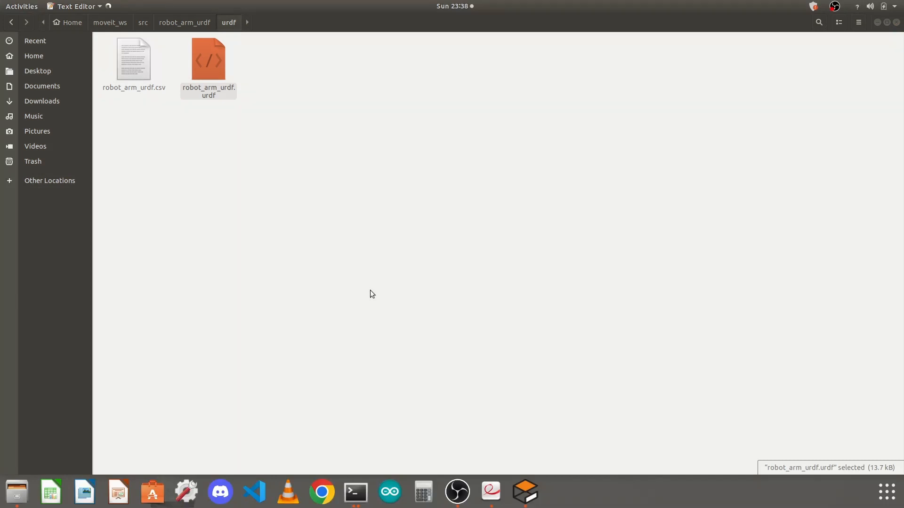
double_click(208, 58)
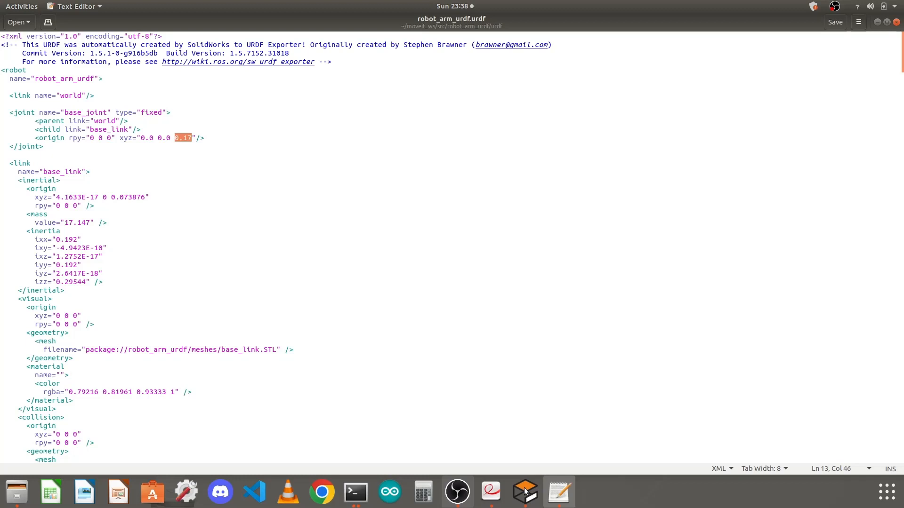
- Raise the Gazebo simulation window over the editor to inspect the arm
left_click(524, 492)
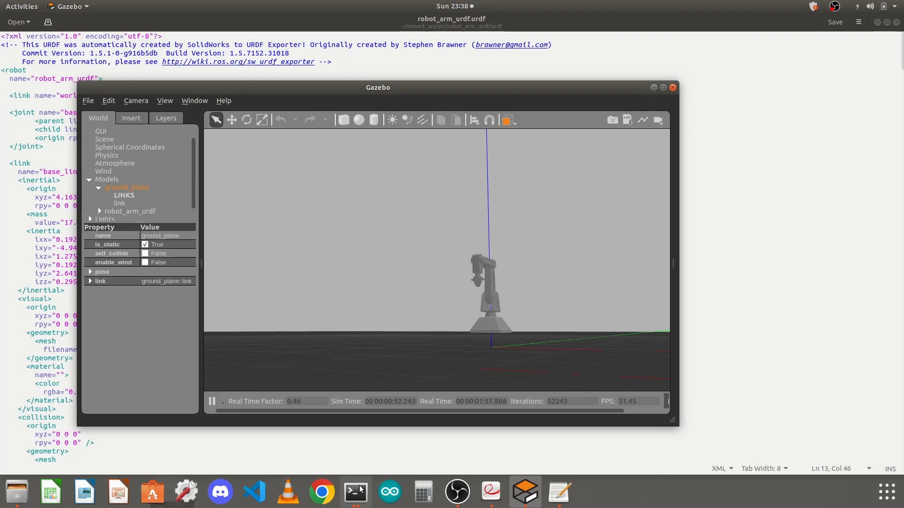
mouse_move(356, 492)
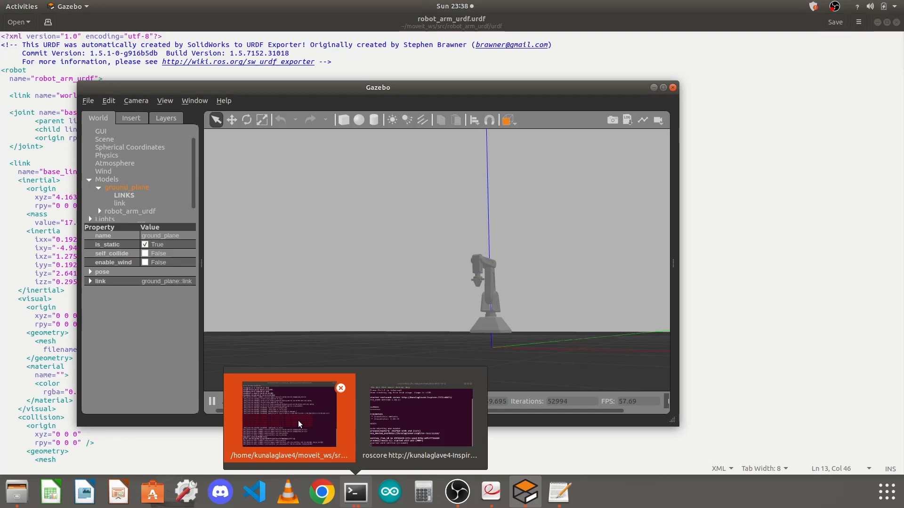
- Stop the running Gazebo launch with Ctrl+C and return to the URDF file
left_click(288, 418)
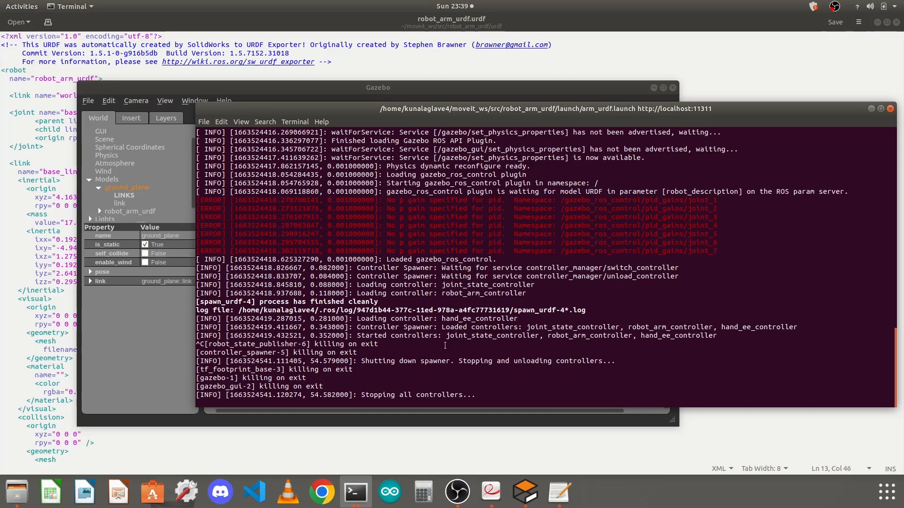
key("ctrl+c")
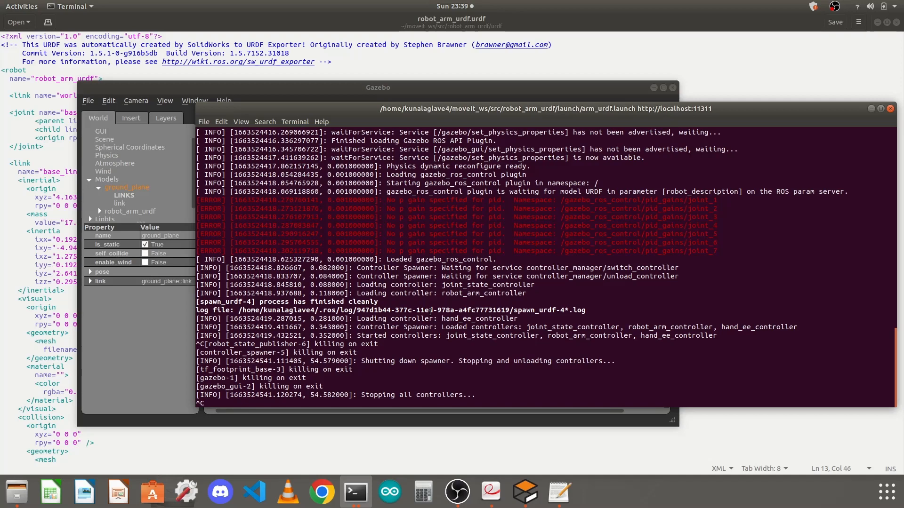
left_click(558, 492)
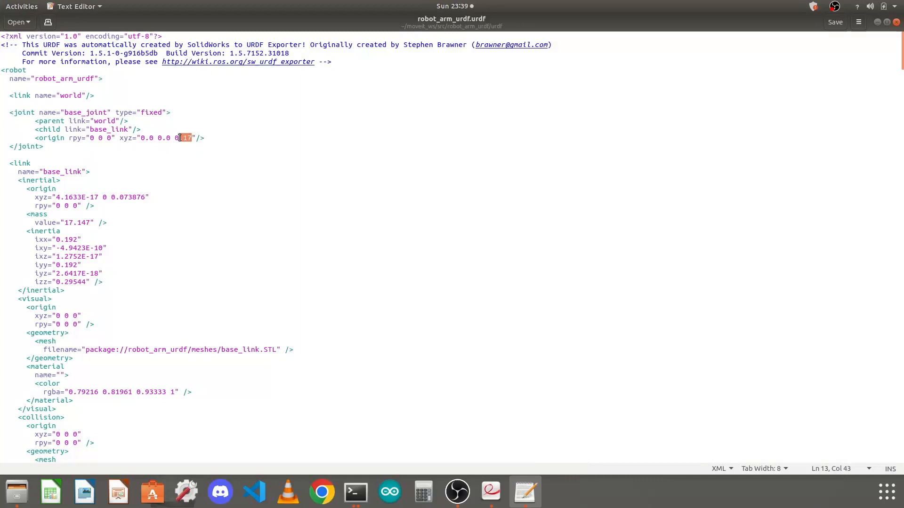
- Set base_joint origin xyz to 0.0 0.0 0.0, adjust its yaw, and save the URDF
type("0")
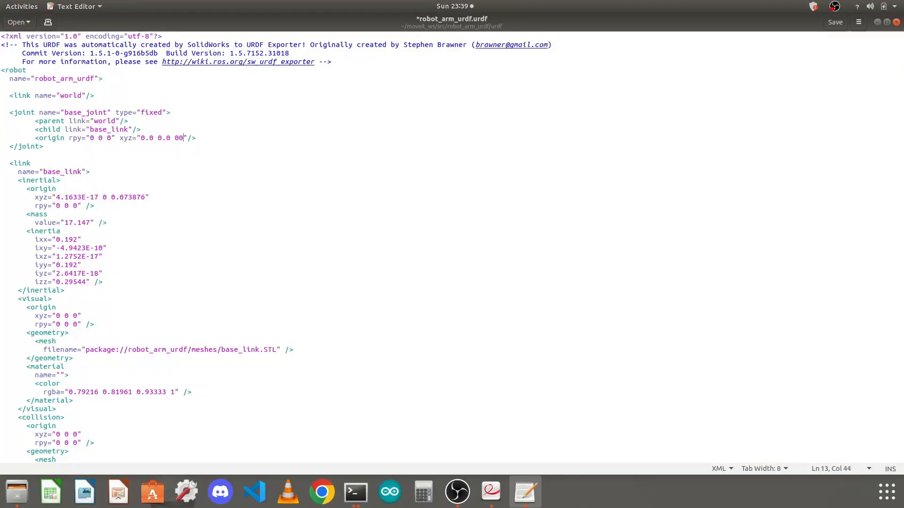
type(".")
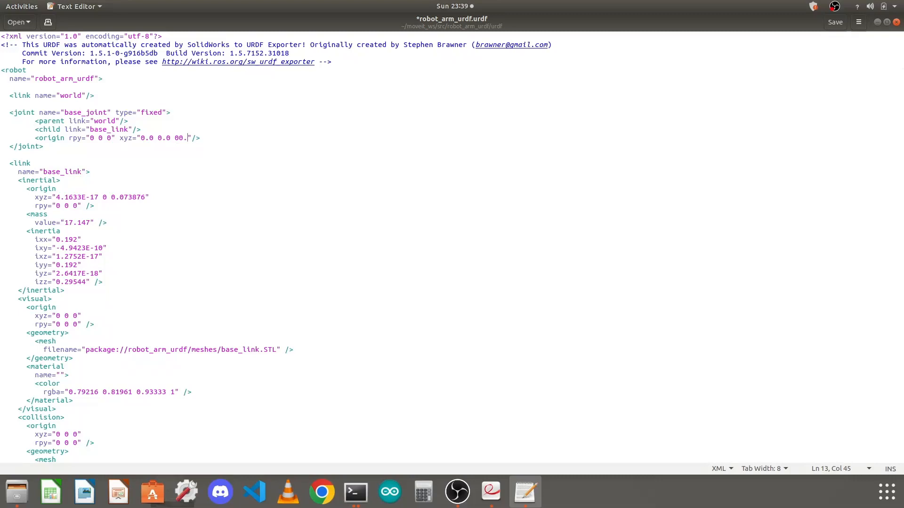
key("BackSpace")
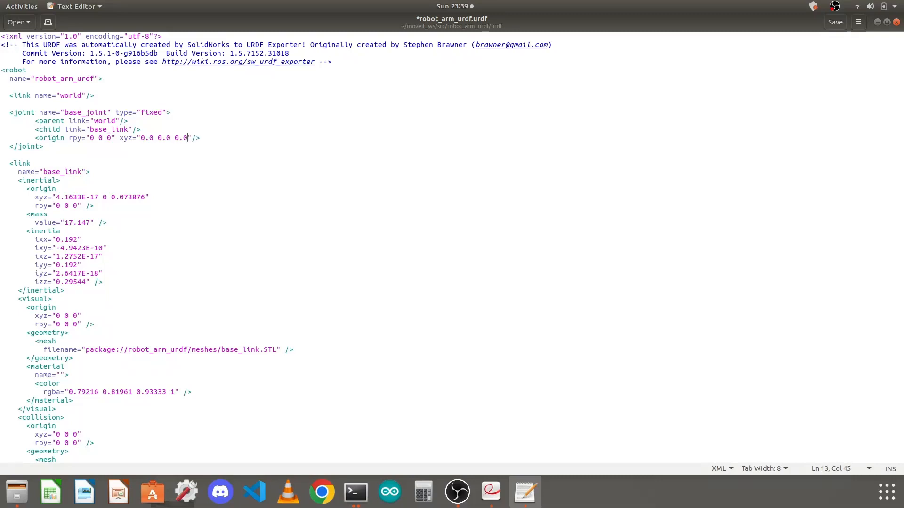
double_click(148, 137)
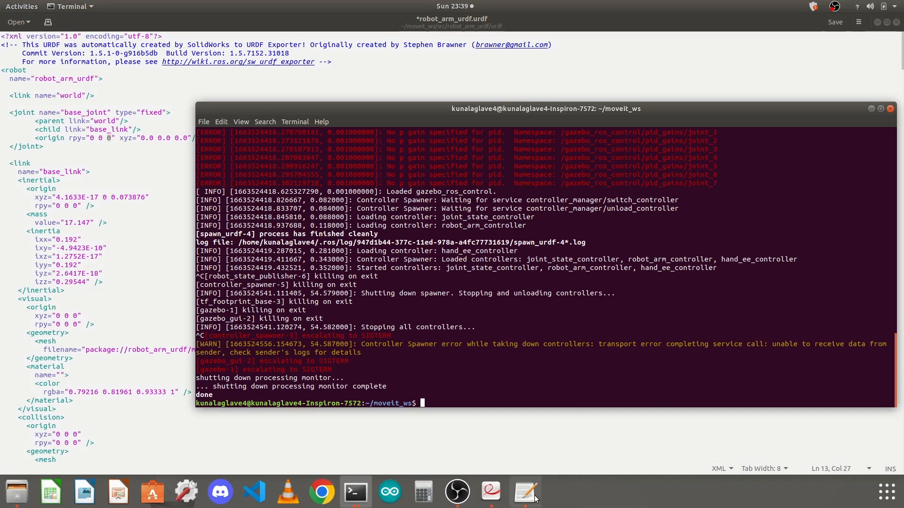
left_click(834, 22)
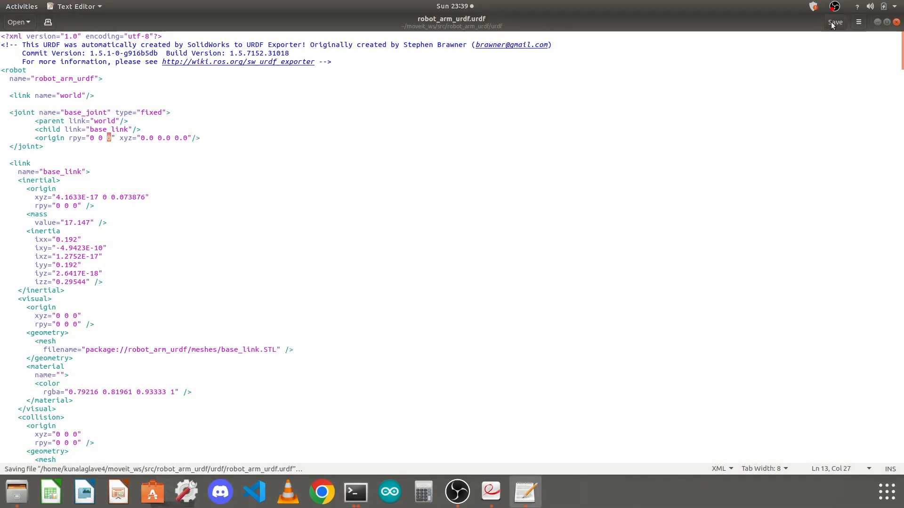
mouse_move(355, 491)
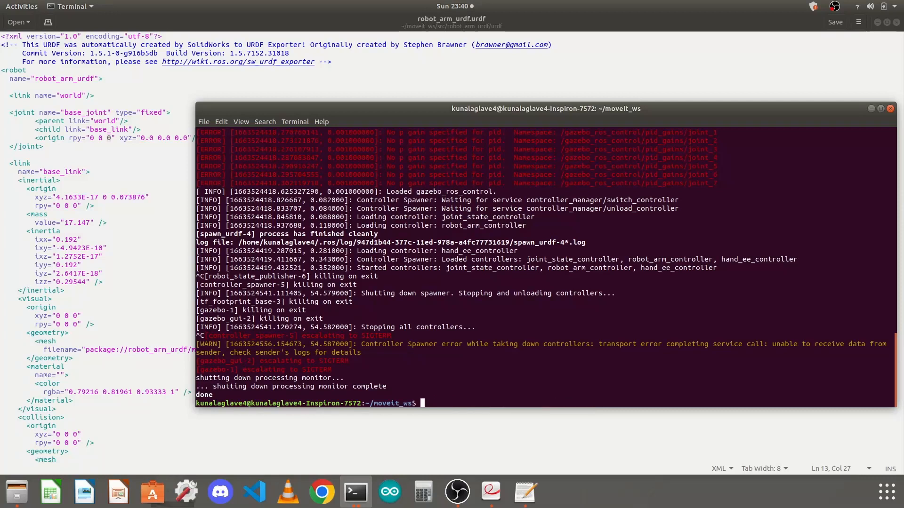
- Relaunch arm_urdf.launch with the edited URDF and view the arm standing on the ground plane
type("roslaunch robot_arm_urdf arm_urdf.launch")
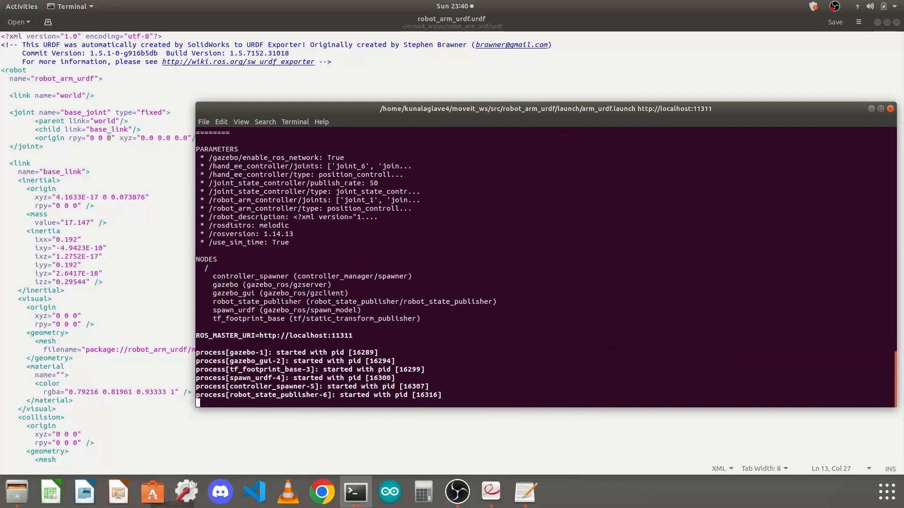
mouse_move(355, 492)
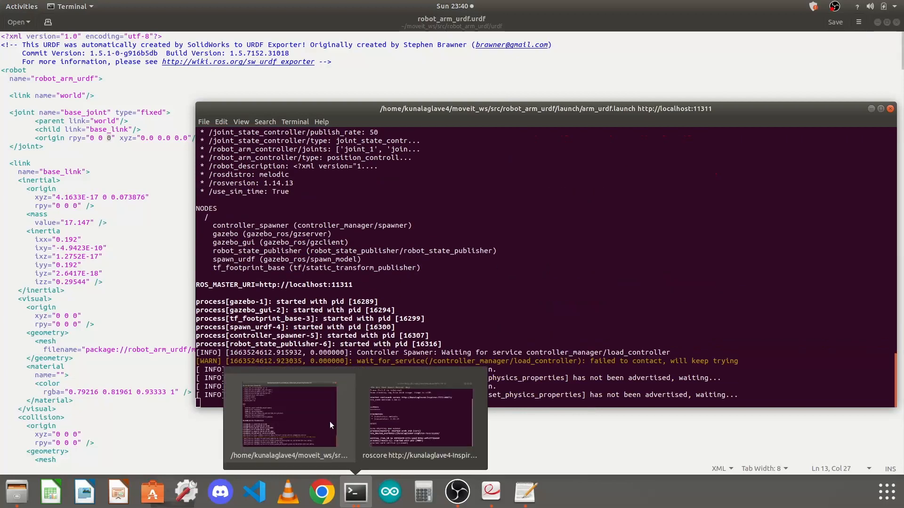
left_click(421, 416)
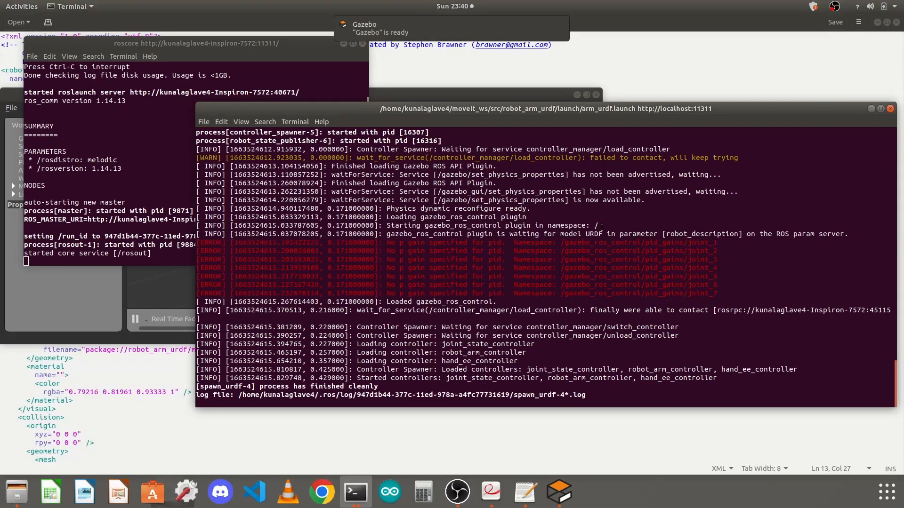
mouse_move(566, 137)
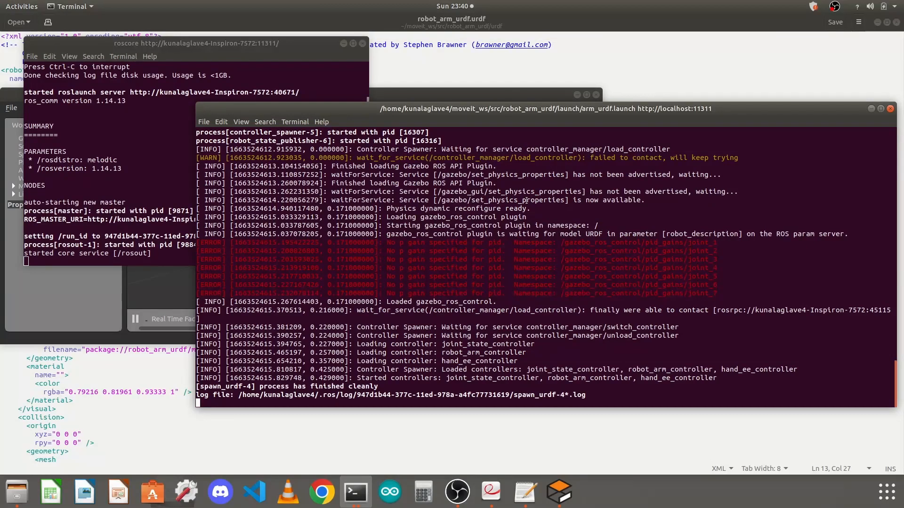
left_click_drag(357, 378, 723, 378)
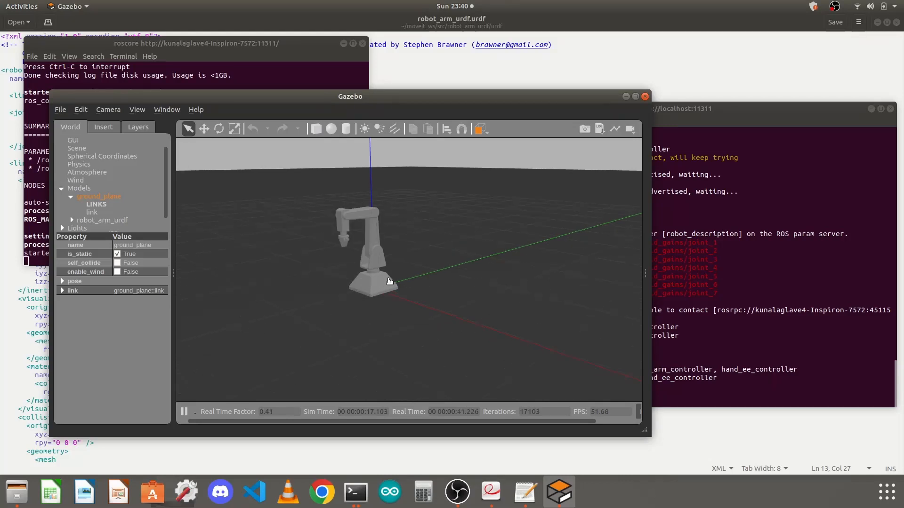
mouse_move(455, 269)
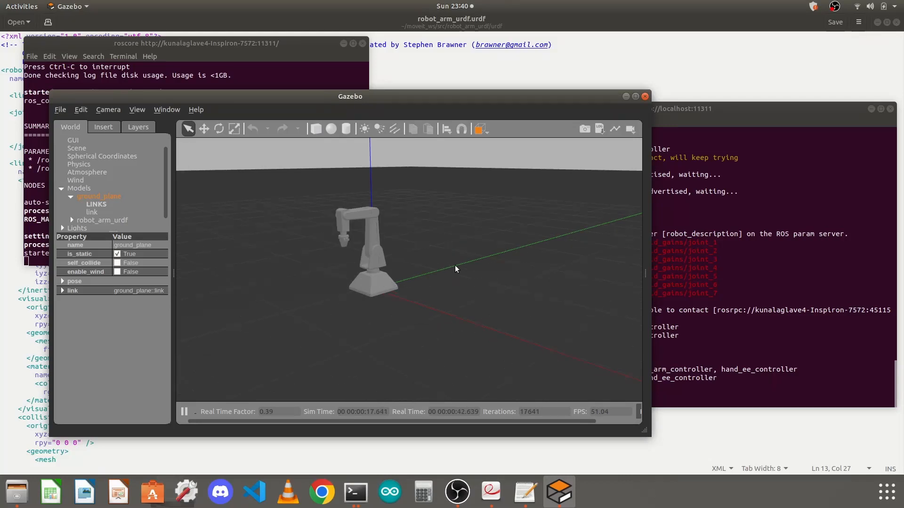
mouse_move(471, 264)
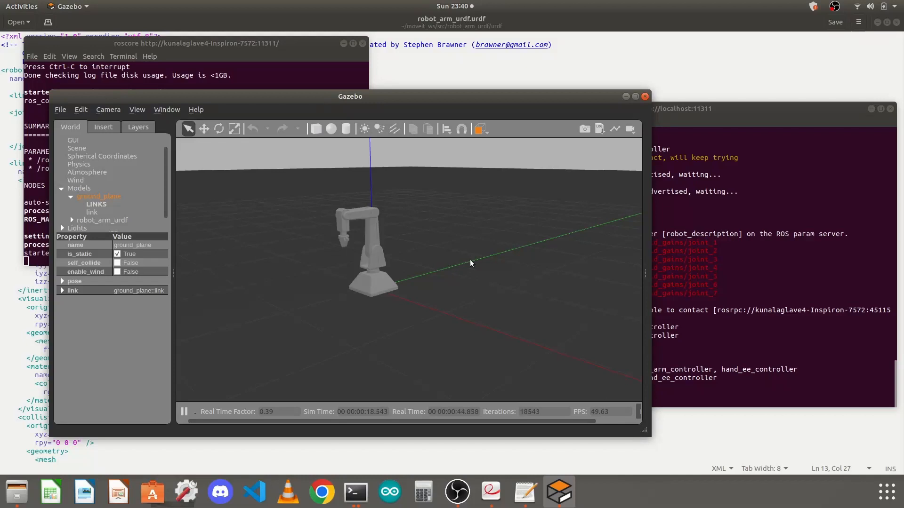
mouse_move(394, 295)
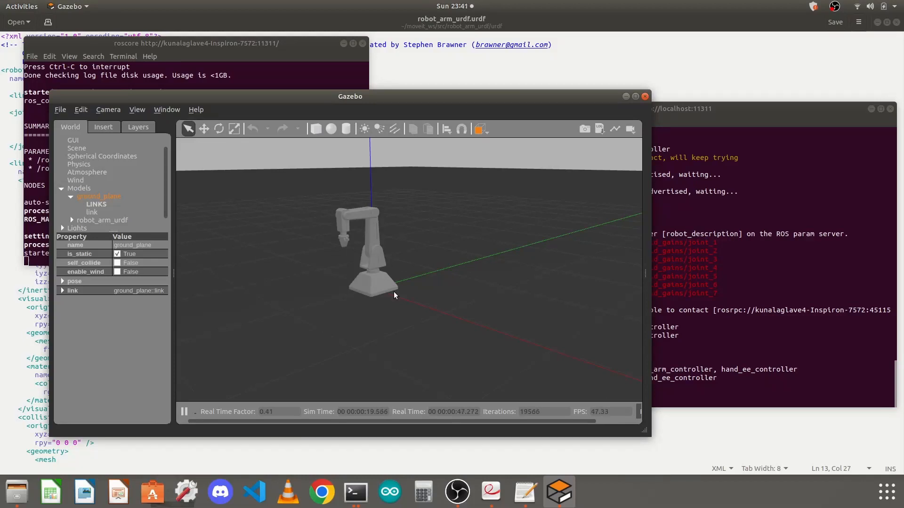
mouse_move(432, 277)
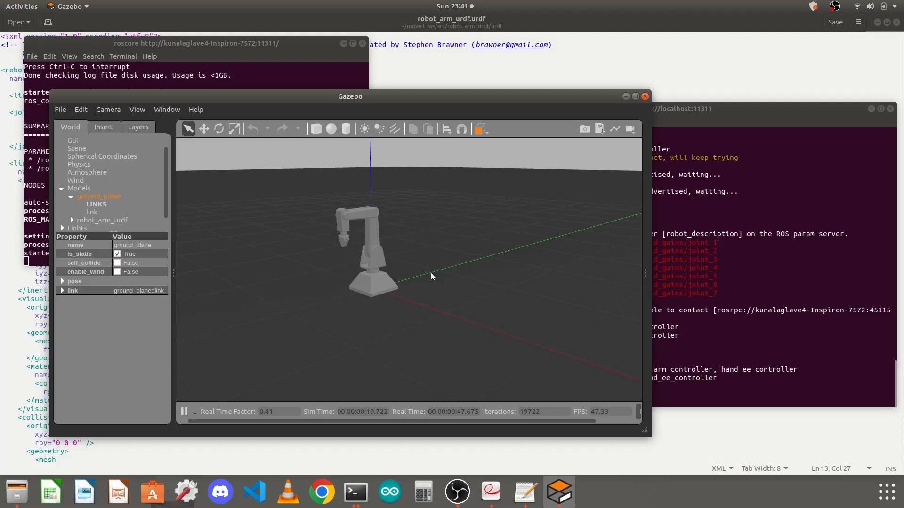
mouse_move(456, 253)
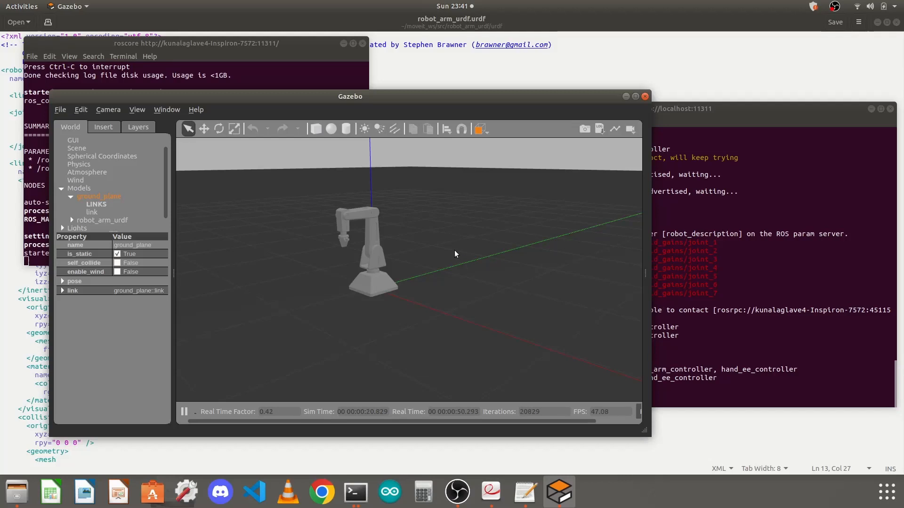
- Stop the Gazebo launch and set the base_joint origin rotation to rpy 3.142 0 0
left_click(715, 334)
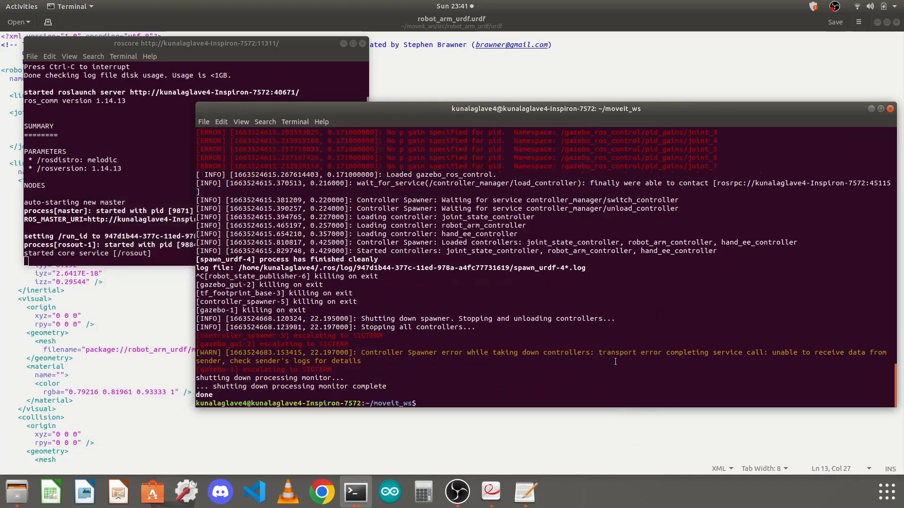
mouse_move(523, 491)
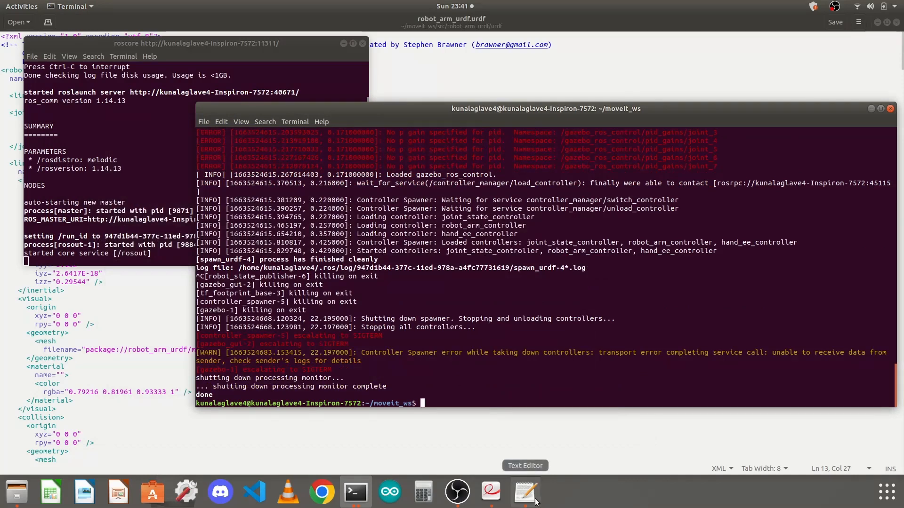
left_click(524, 491)
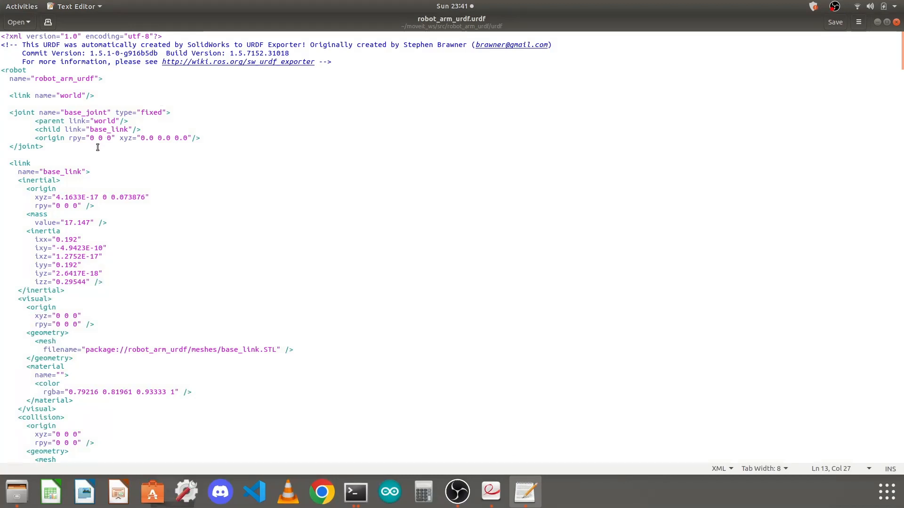
mouse_move(103, 140)
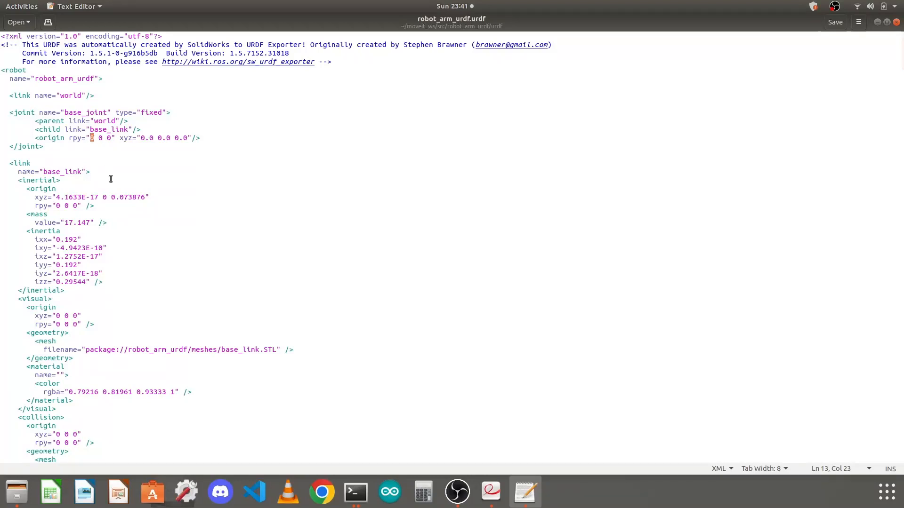
type("3.142")
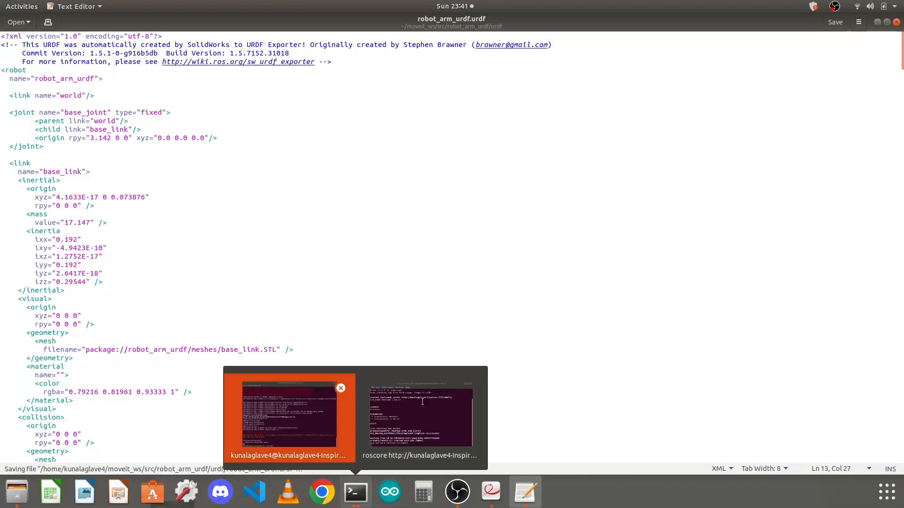
- Relaunch robot_arm_urdf arm_urdf.launch with the rolled base, then shut it down
left_click(287, 416)
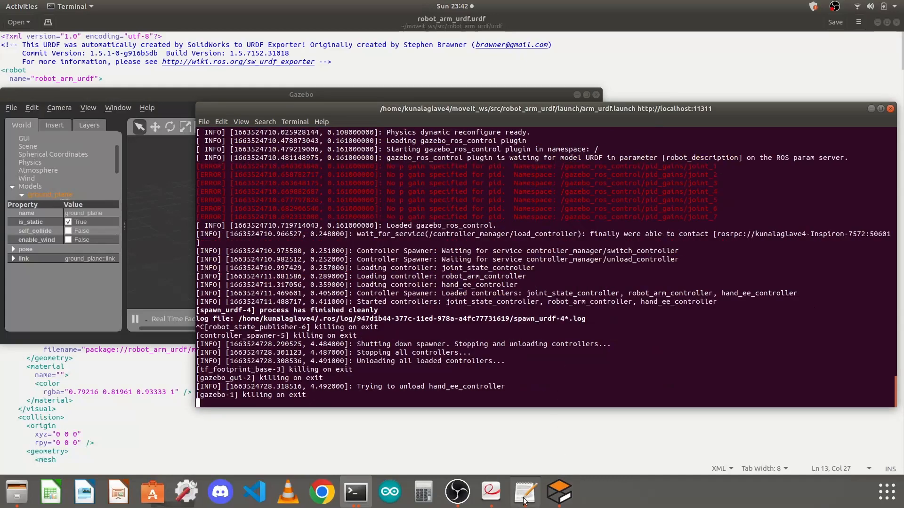
- Change the base_joint origin rotation to rpy 0 0 3.142 and save the URDF
left_click(524, 492)
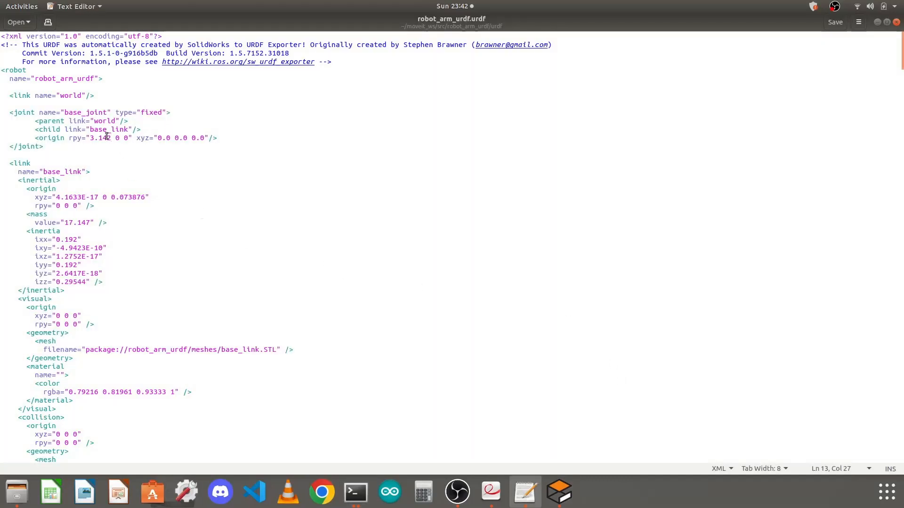
double_click(100, 138)
type("0")
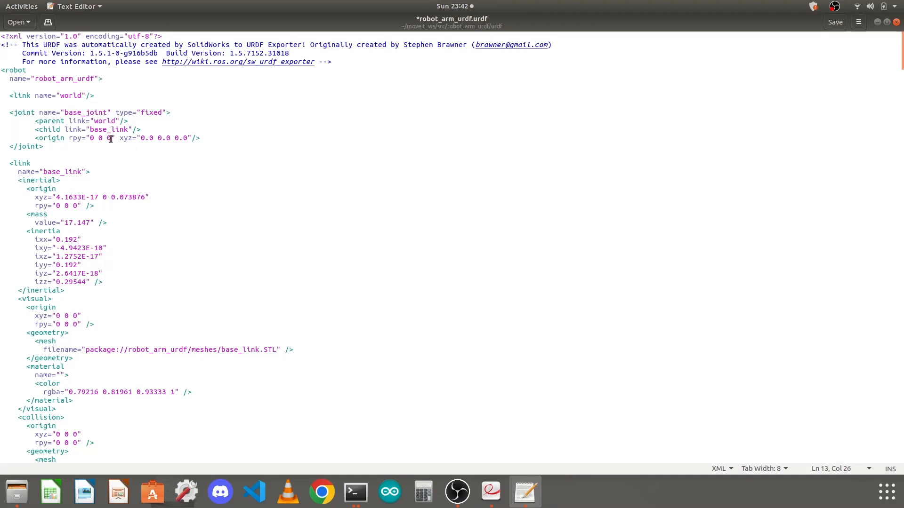
type("3.14")
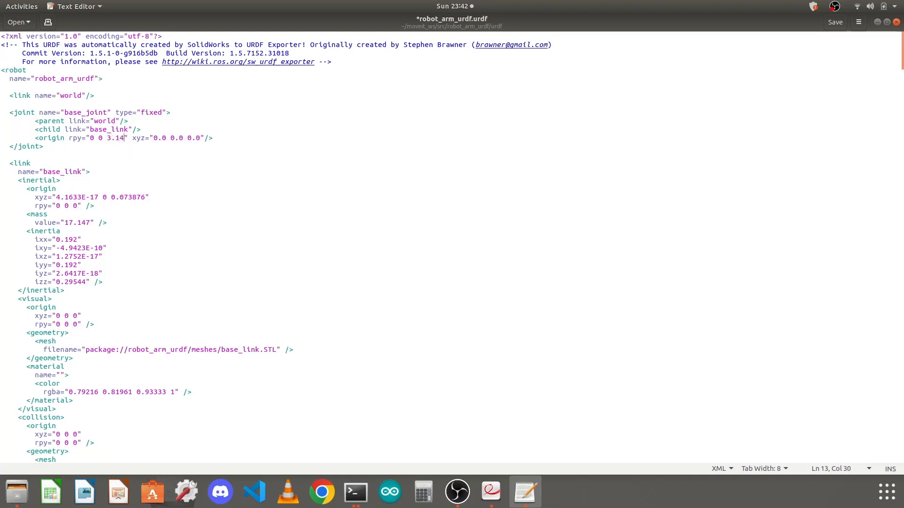
type("2")
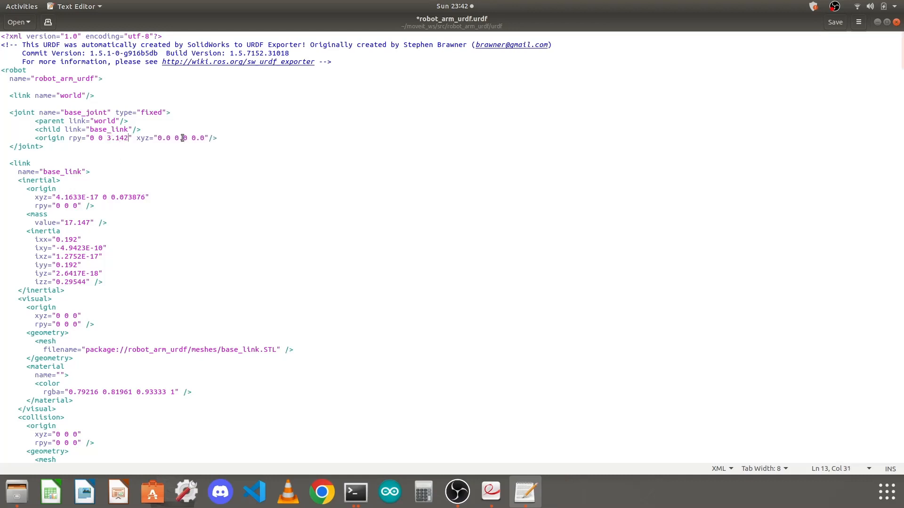
left_click(834, 21)
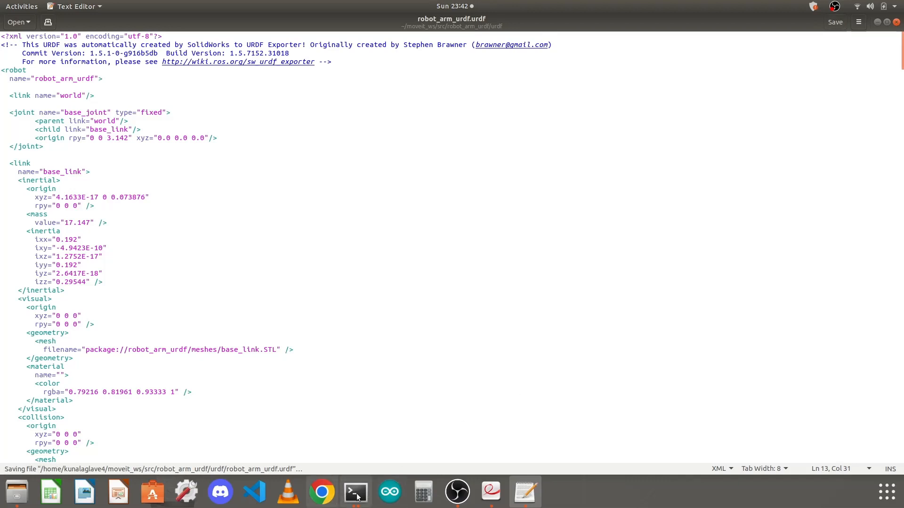
left_click(355, 491)
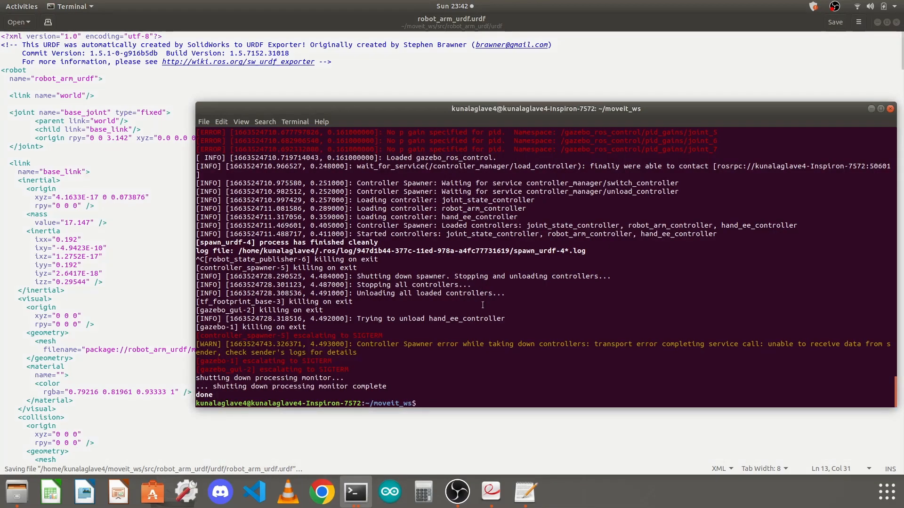
- Run roslaunch robot_arm_urdf arm_urdf.launch to bring up the yaw-rotated arm in Gazebo
type("roslaunch robot_arm_urdf arm_urdf.launch")
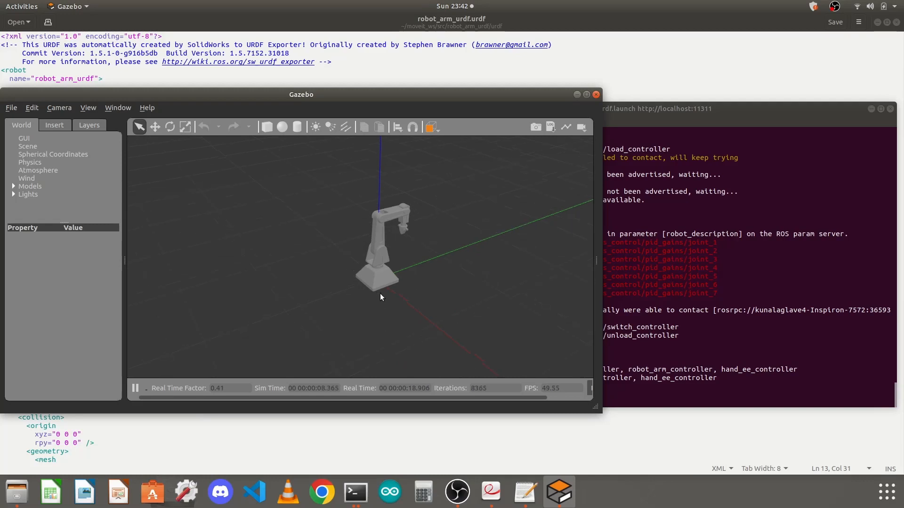
mouse_move(441, 314)
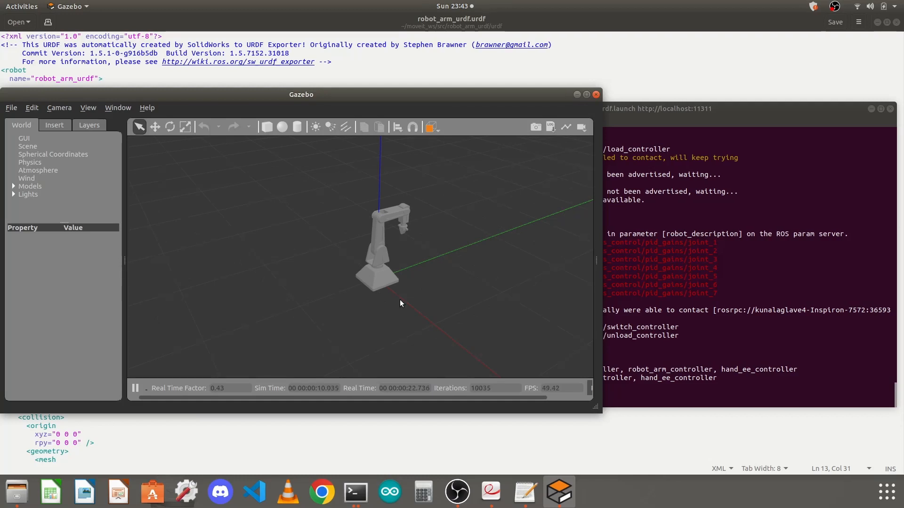
mouse_move(381, 178)
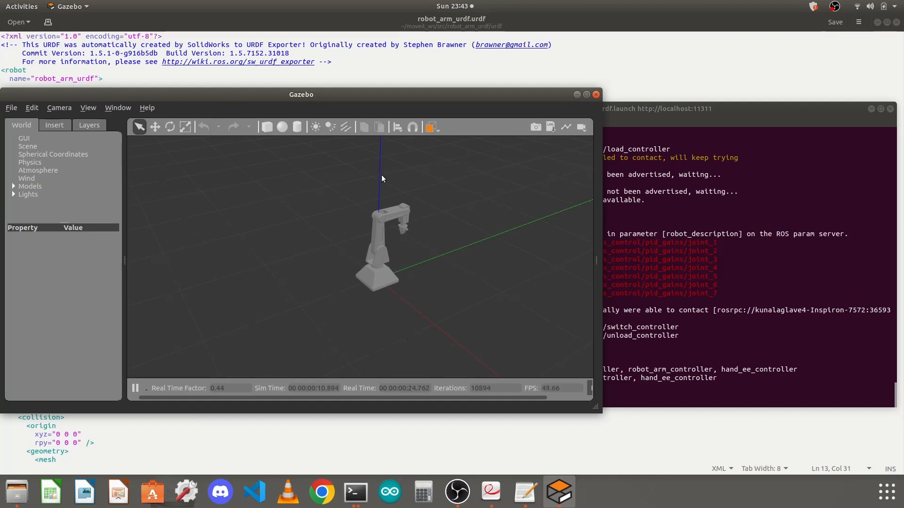
mouse_move(507, 327)
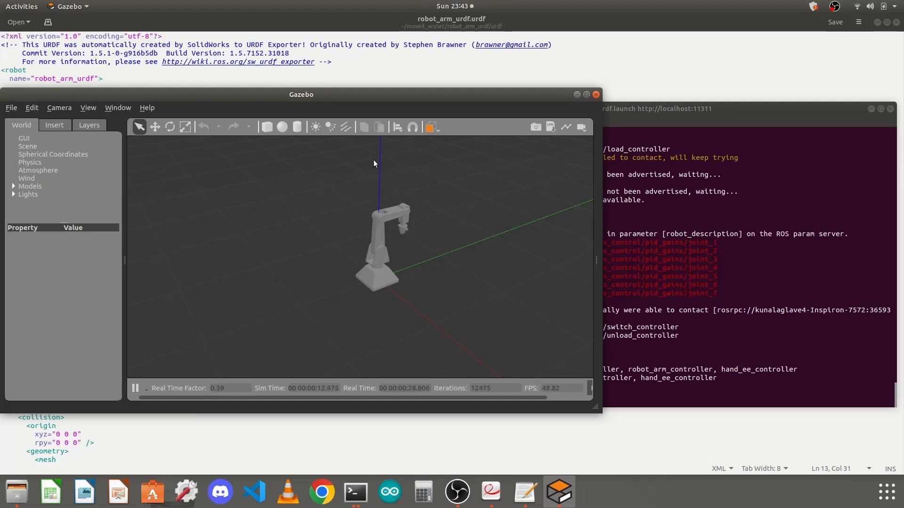
mouse_move(381, 178)
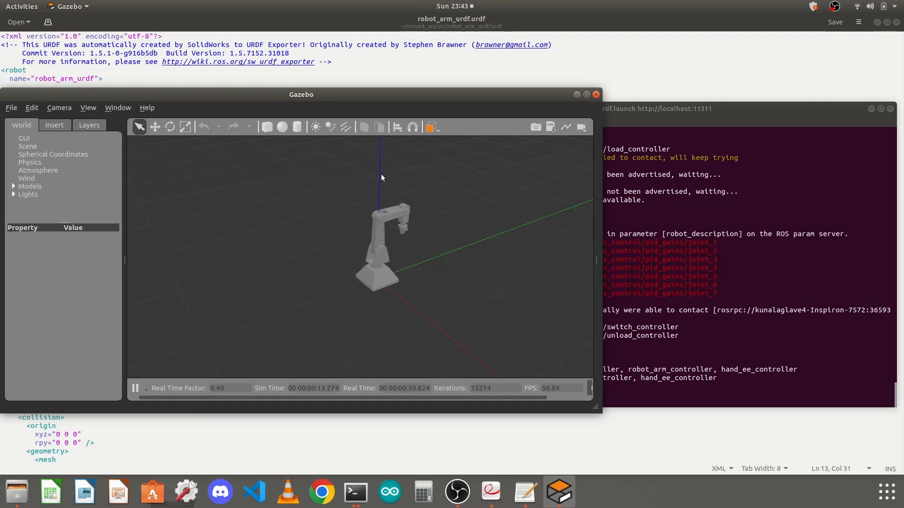
mouse_move(456, 298)
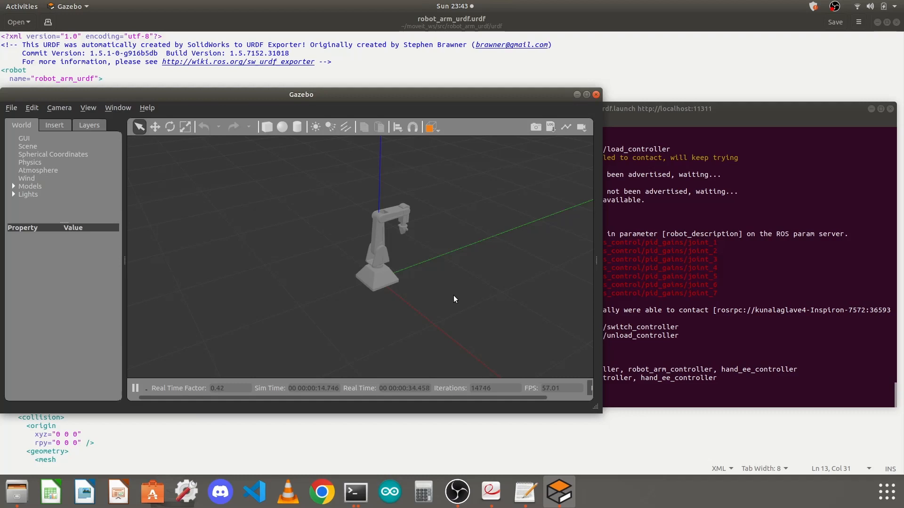
mouse_move(433, 258)
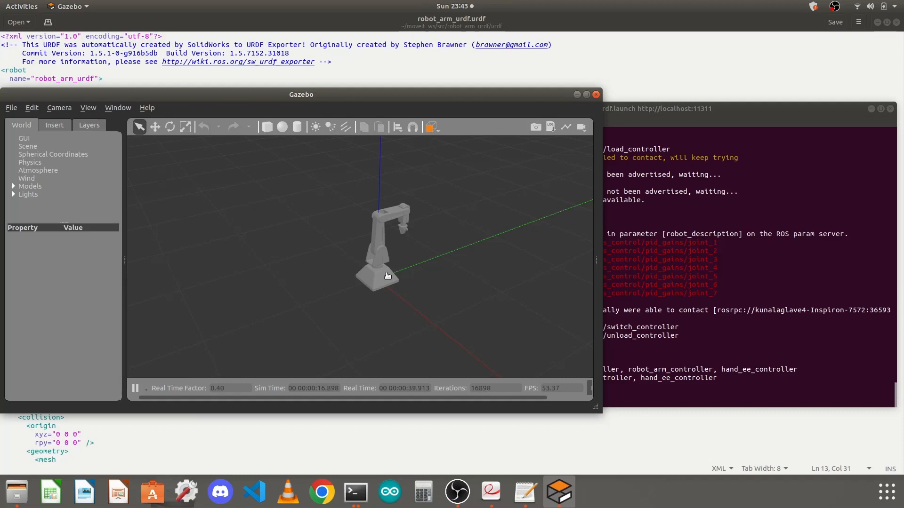
mouse_move(407, 247)
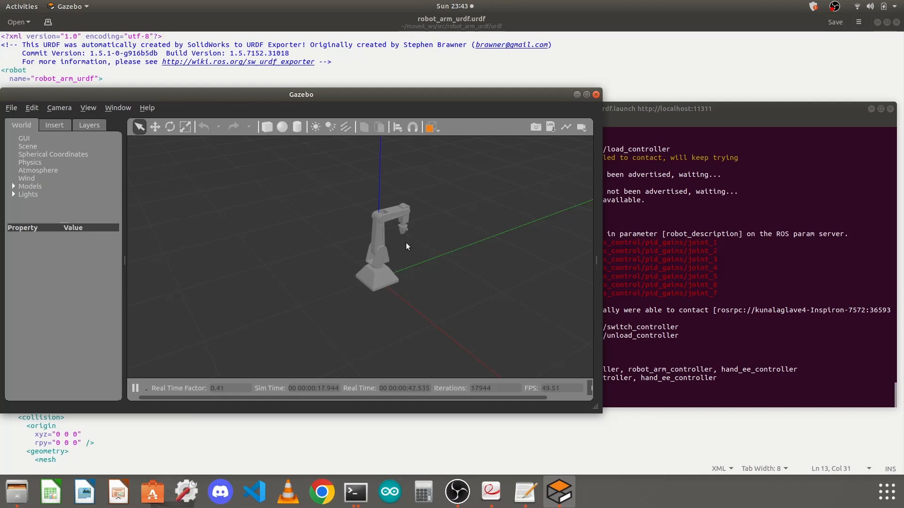
mouse_move(412, 271)
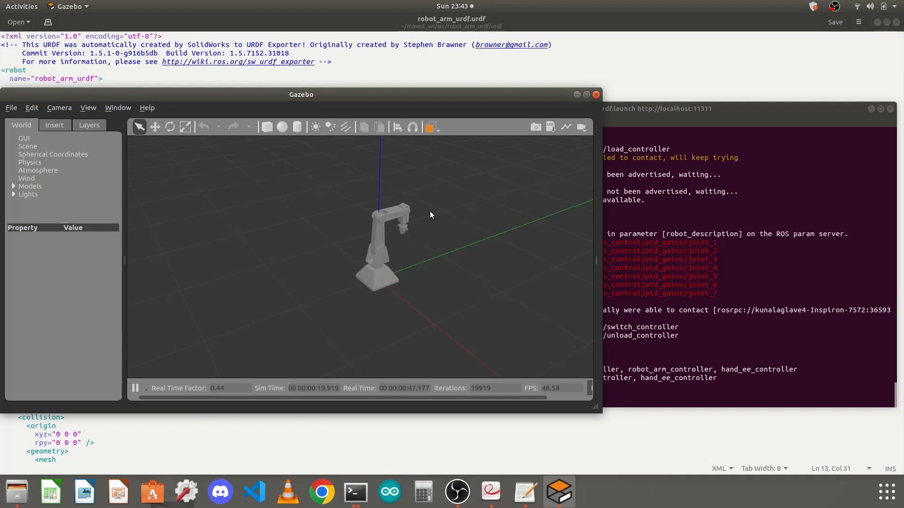
mouse_move(376, 163)
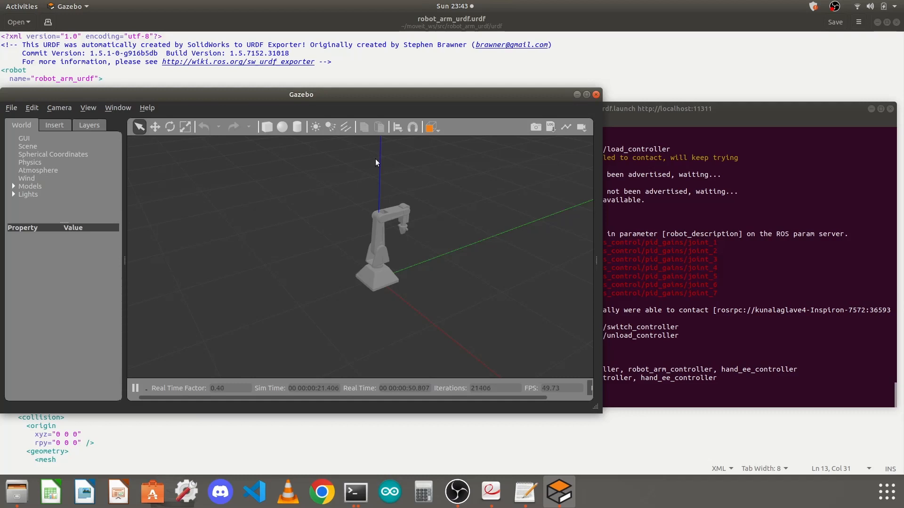
mouse_move(424, 286)
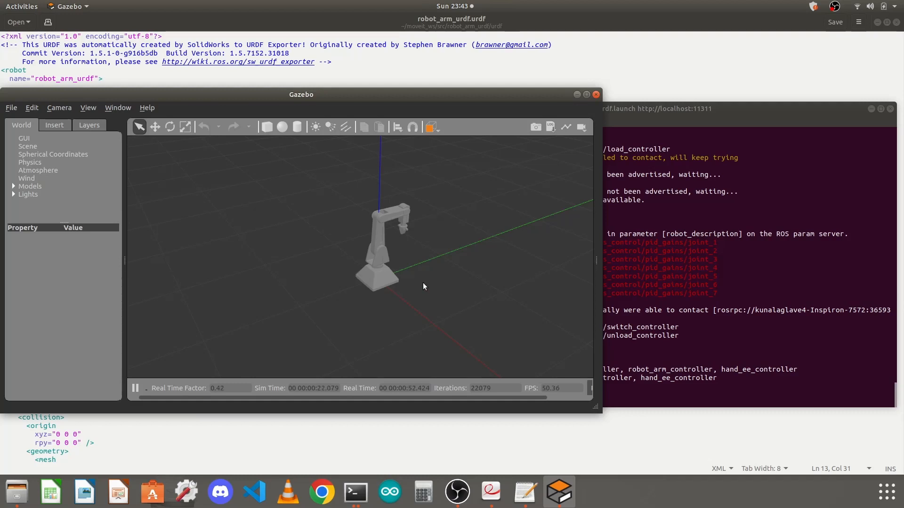